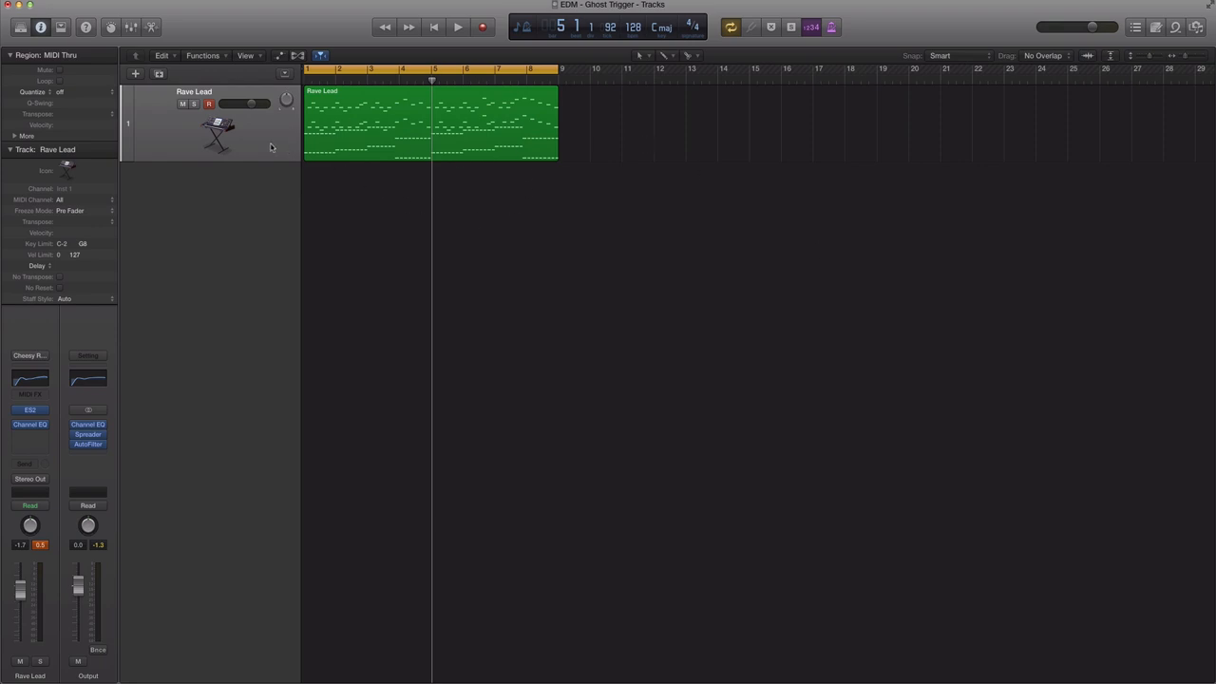
- Play the eight-bar Rave Lead region to audition it, then stop playback
left_click(458, 26)
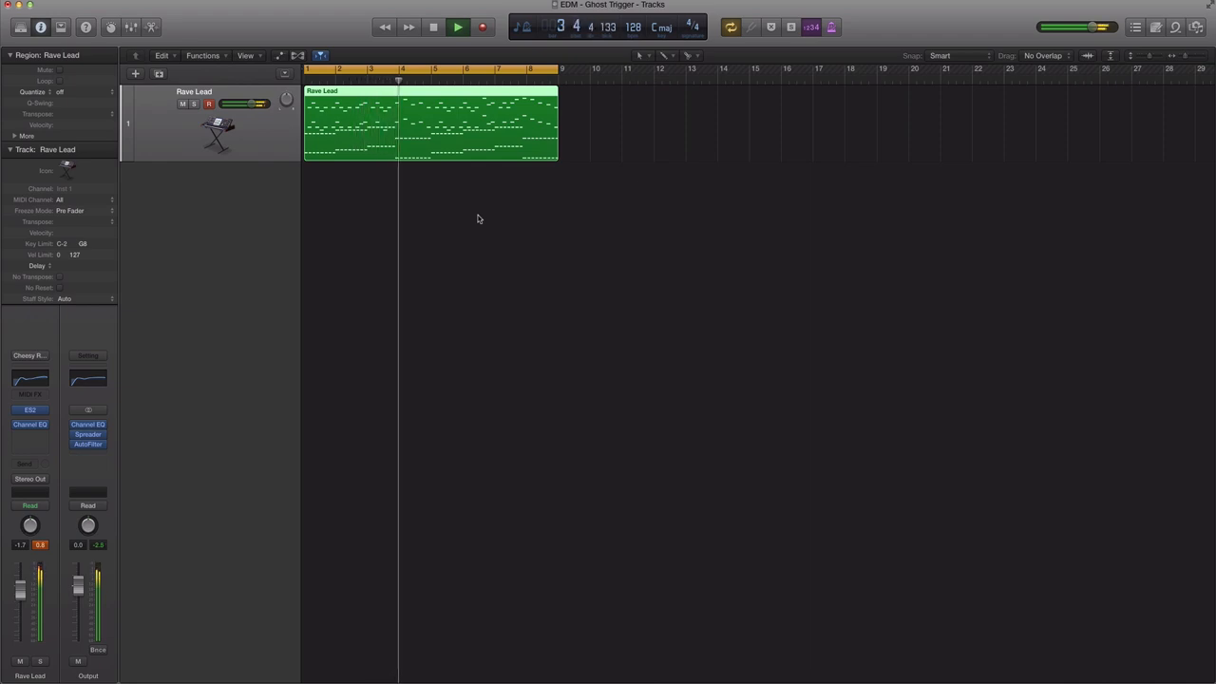
left_click(433, 27)
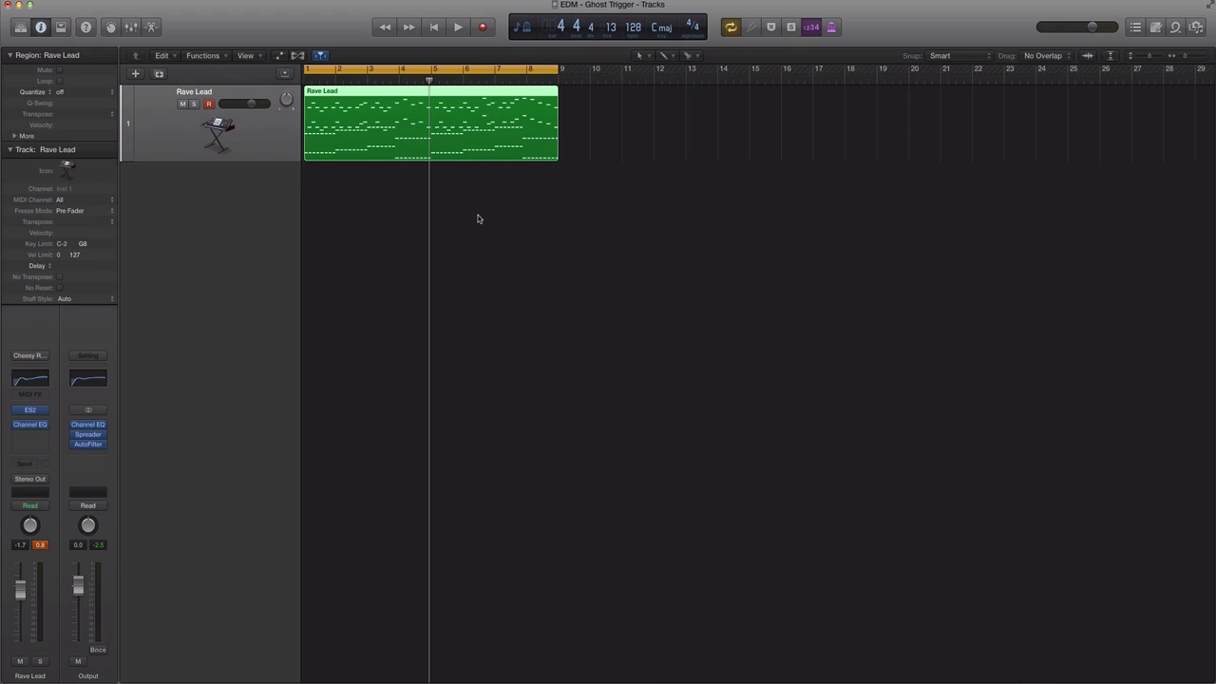
mouse_move(474, 214)
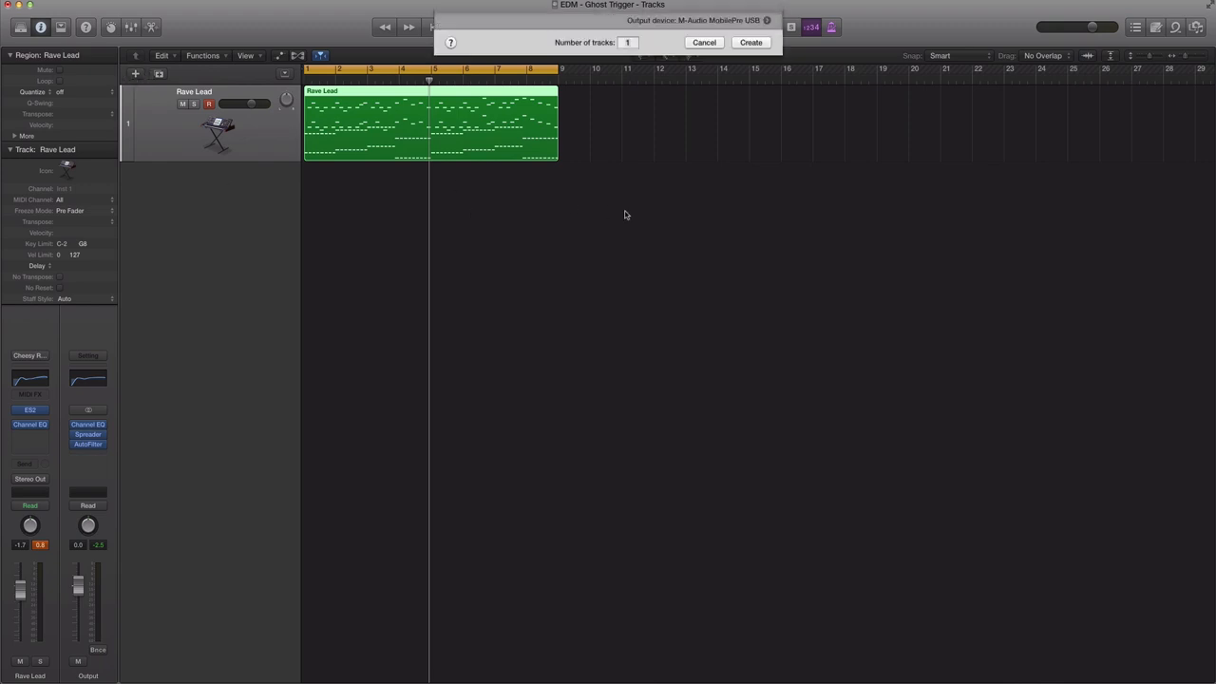
- Create Inst 2, load the mono Klopfgeist instrument, and close its plug-in window
left_click(749, 42)
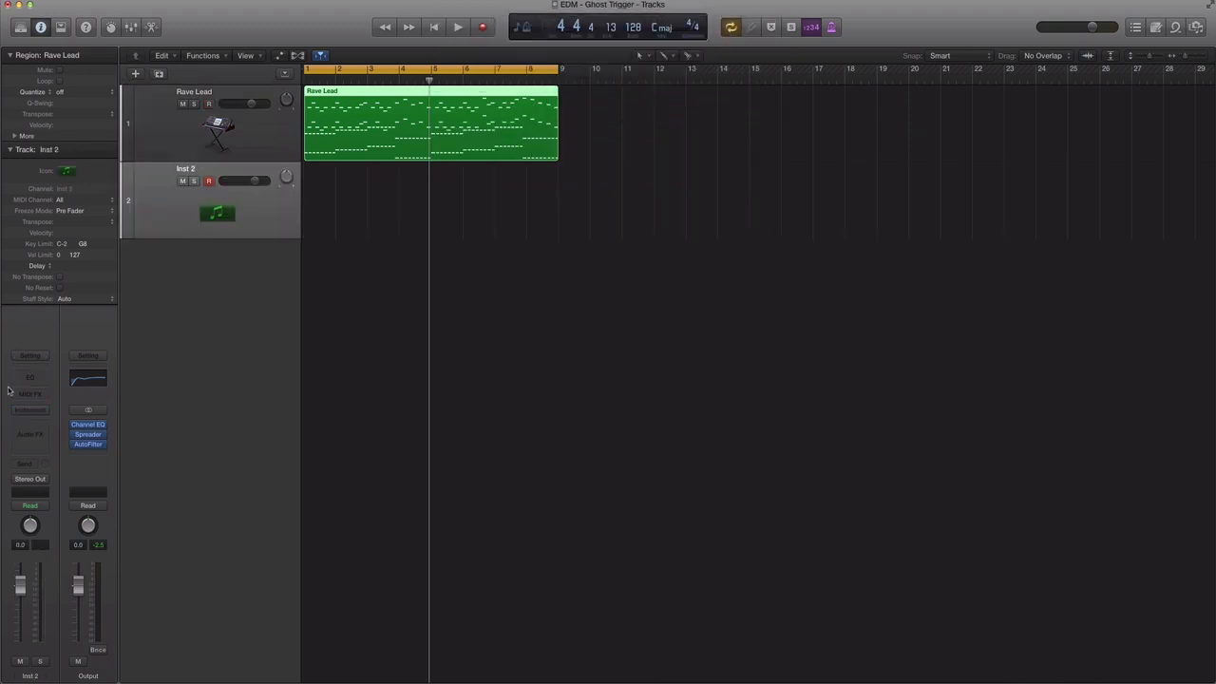
left_click(29, 409)
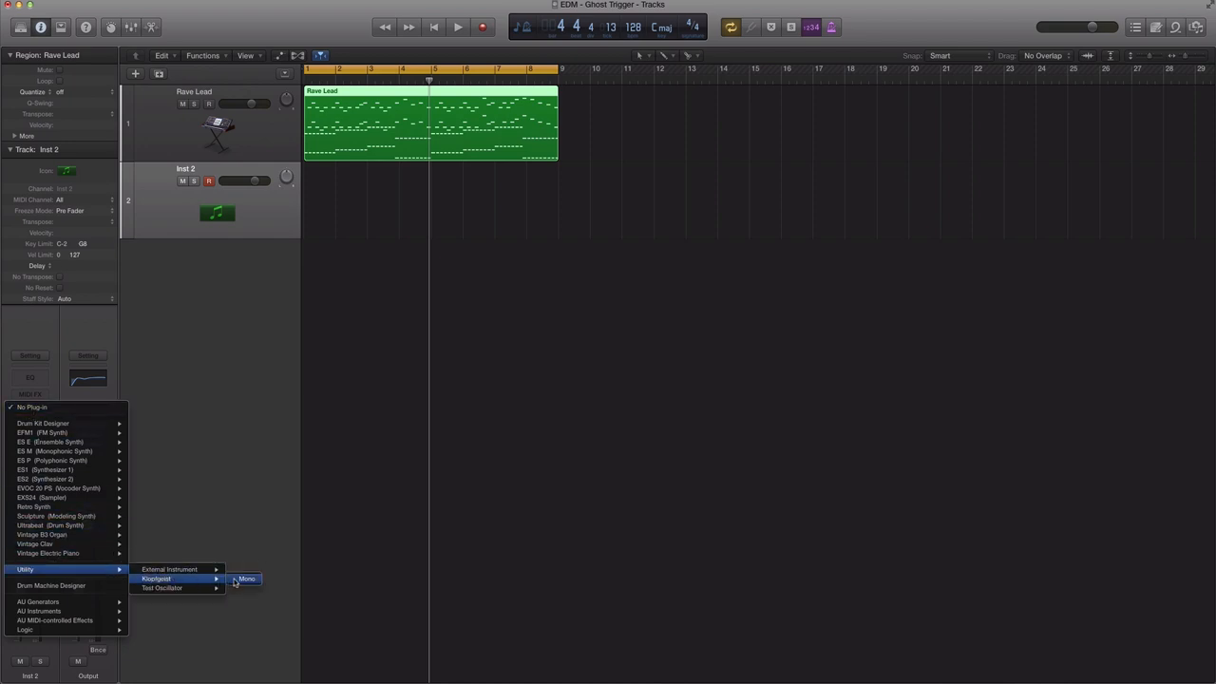
left_click(247, 579)
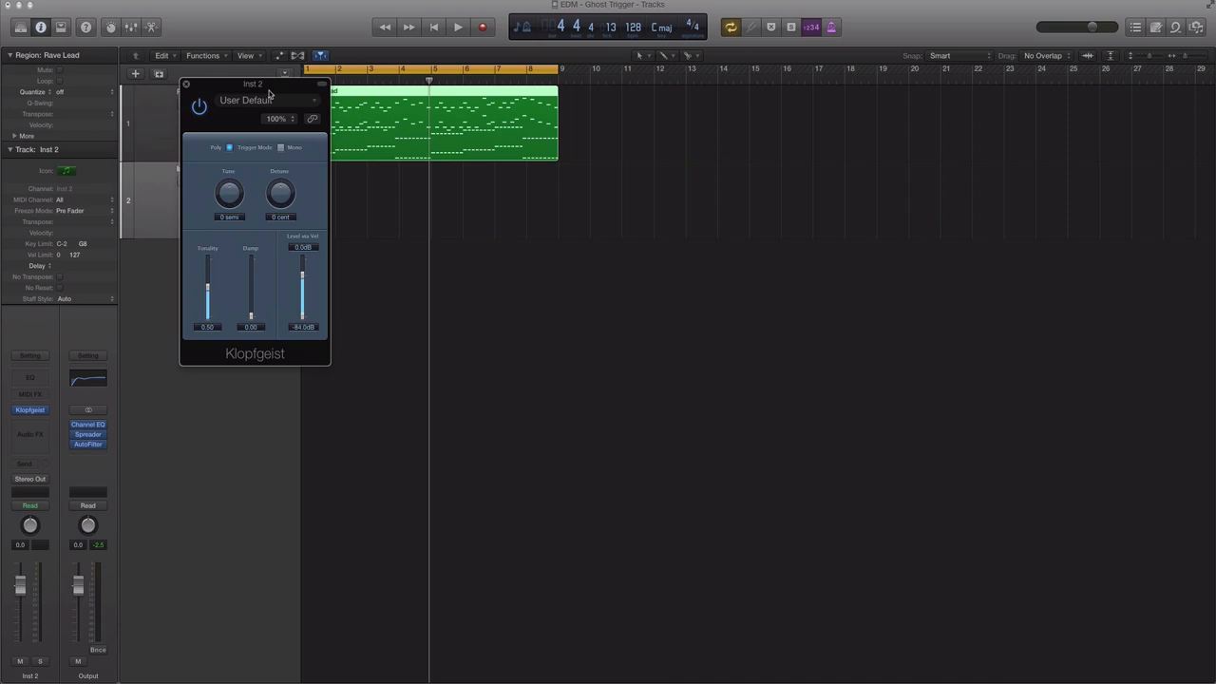
left_click(186, 84)
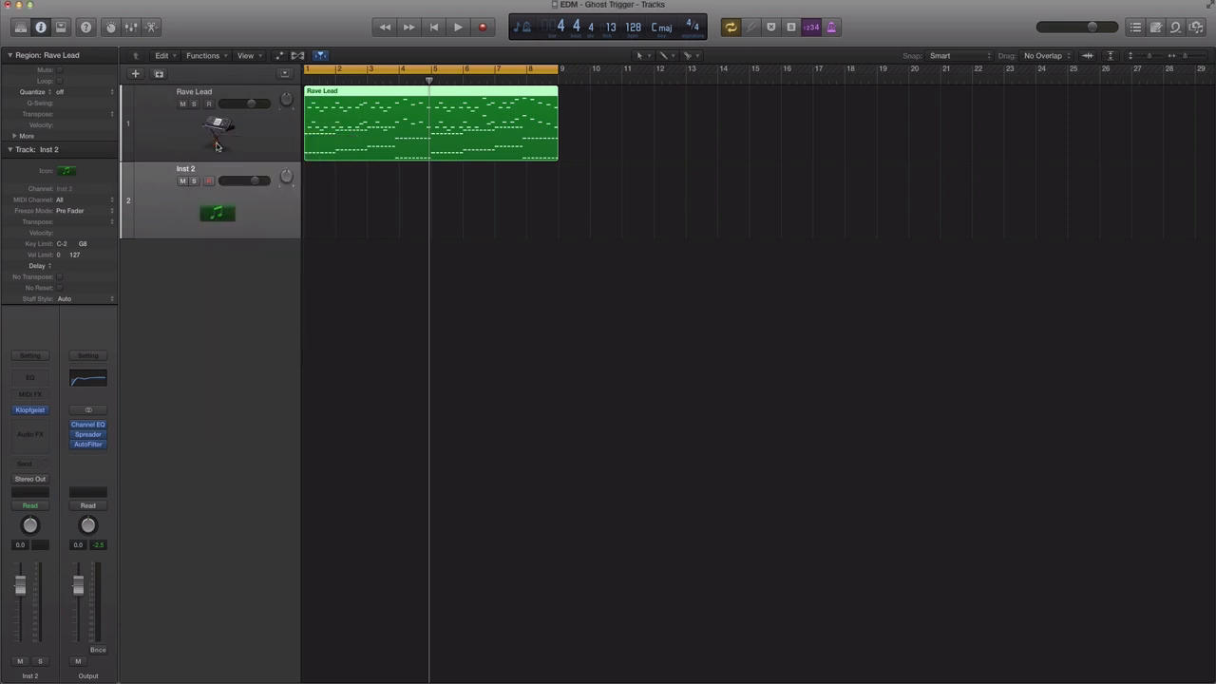
mouse_move(147, 351)
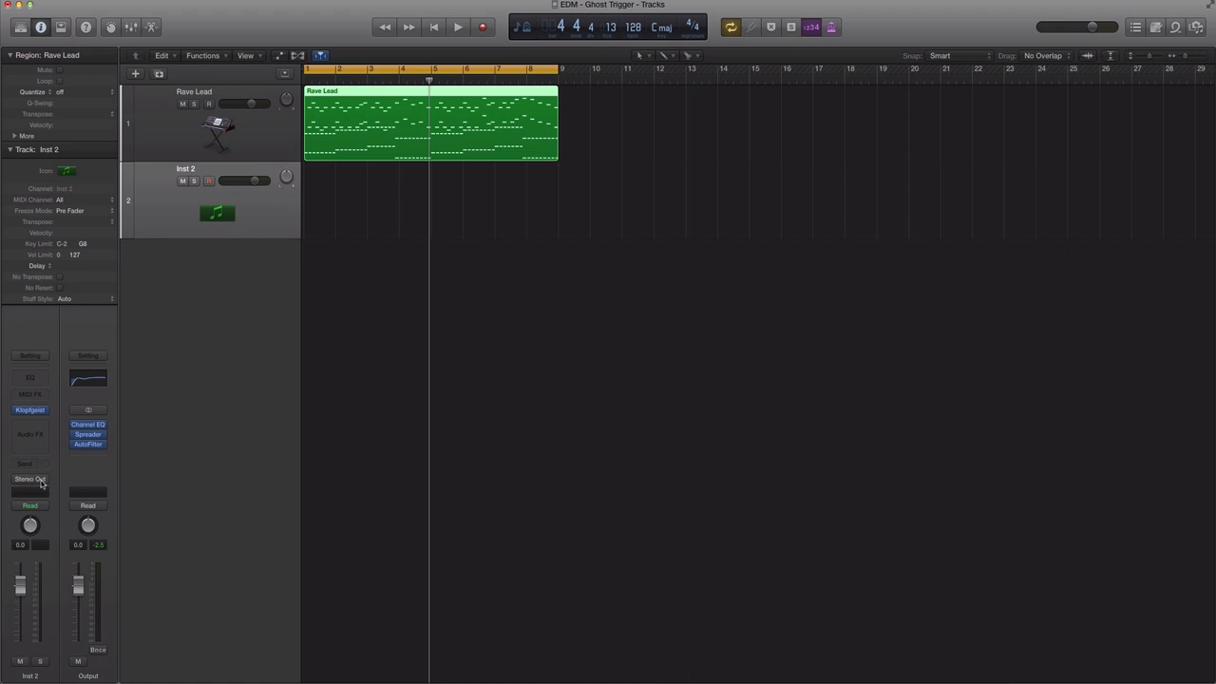
- Send Inst 2's output to Bus 64 and set the new Aux 1 output to No Output
left_click(29, 479)
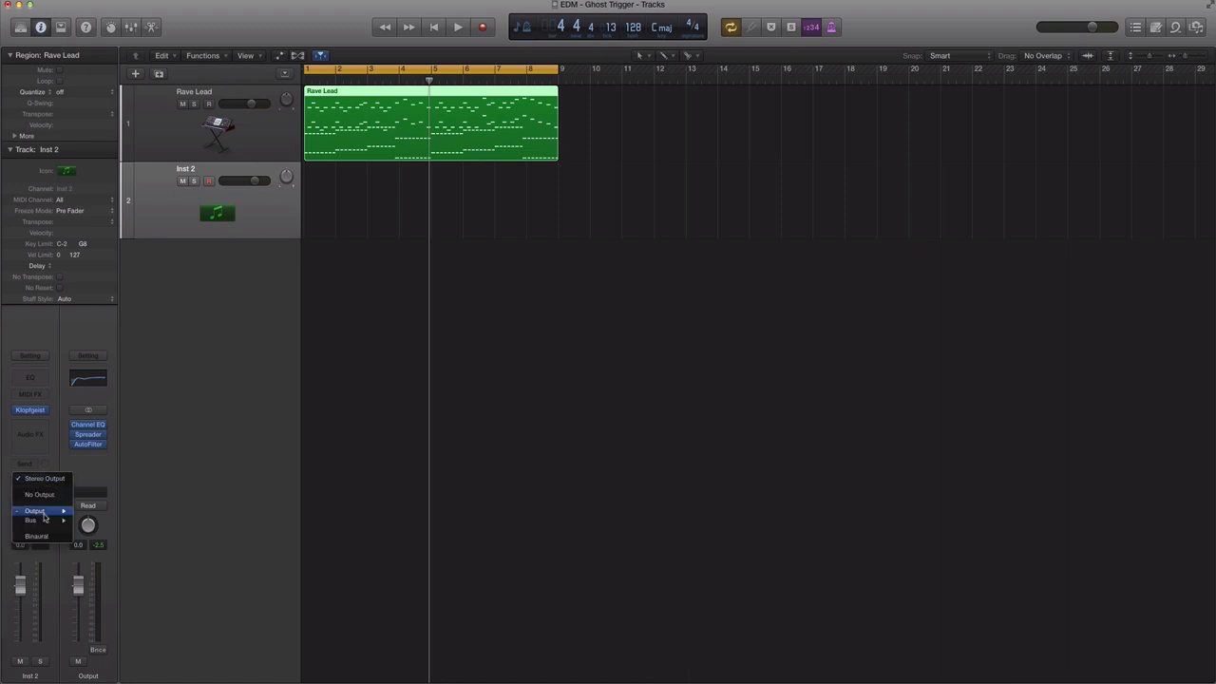
mouse_move(31, 519)
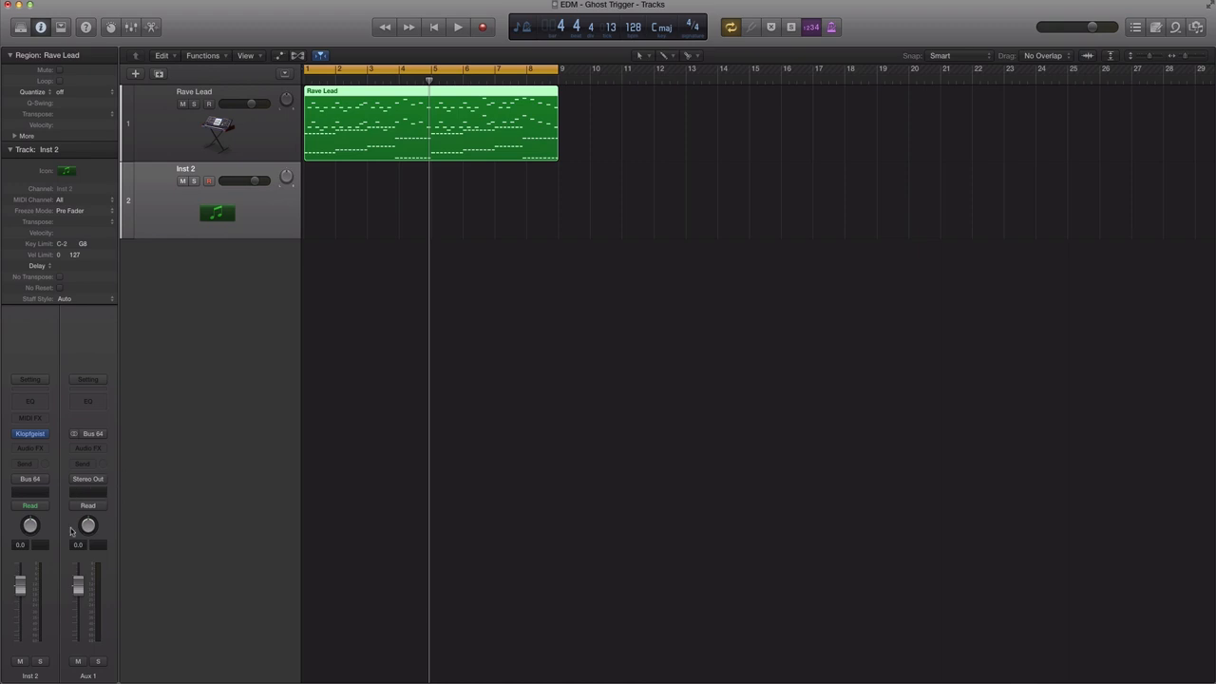
left_click(88, 676)
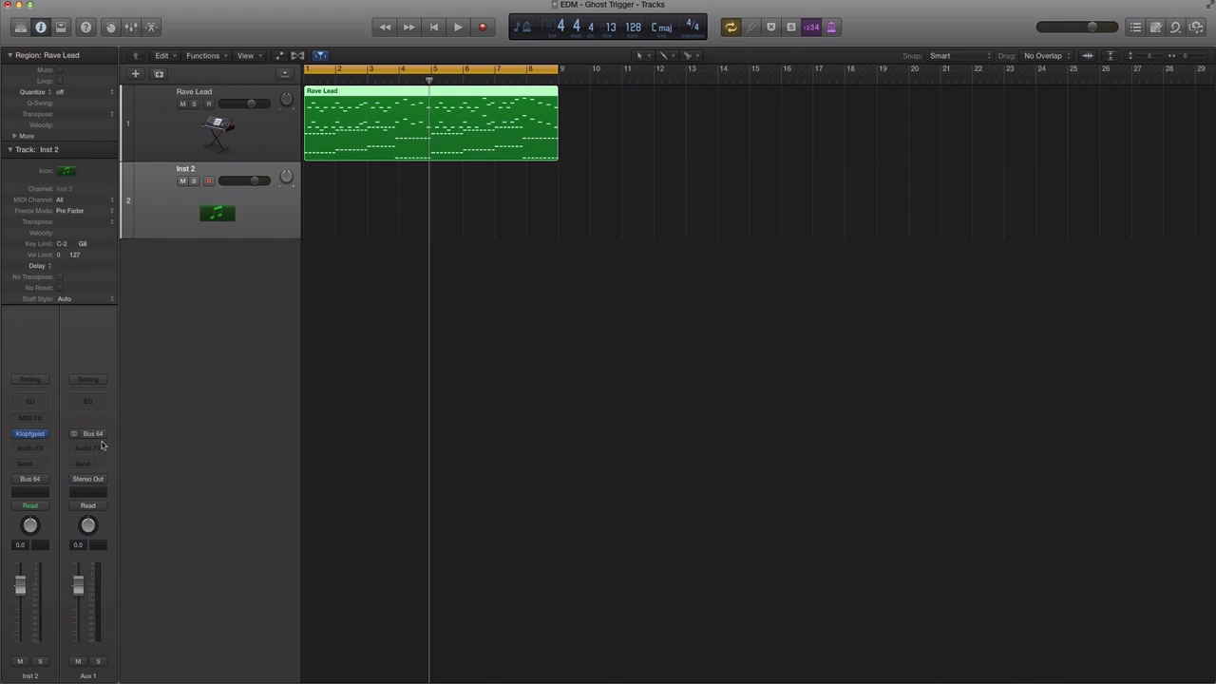
left_click(87, 479)
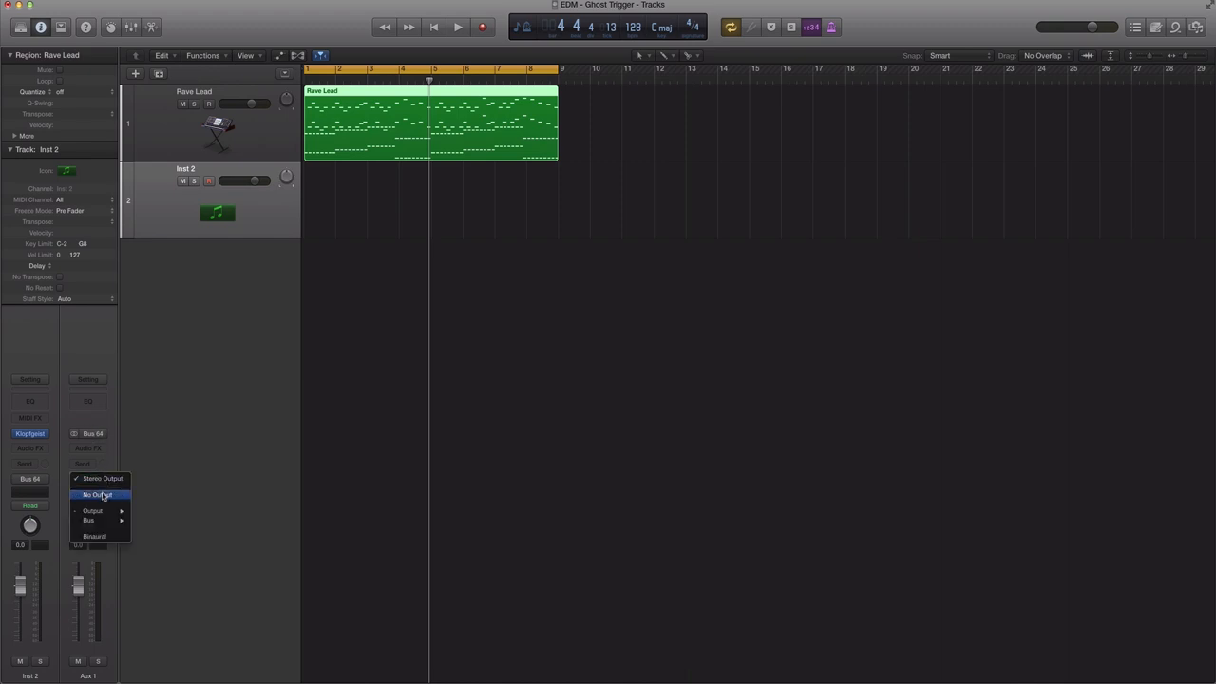
left_click(99, 494)
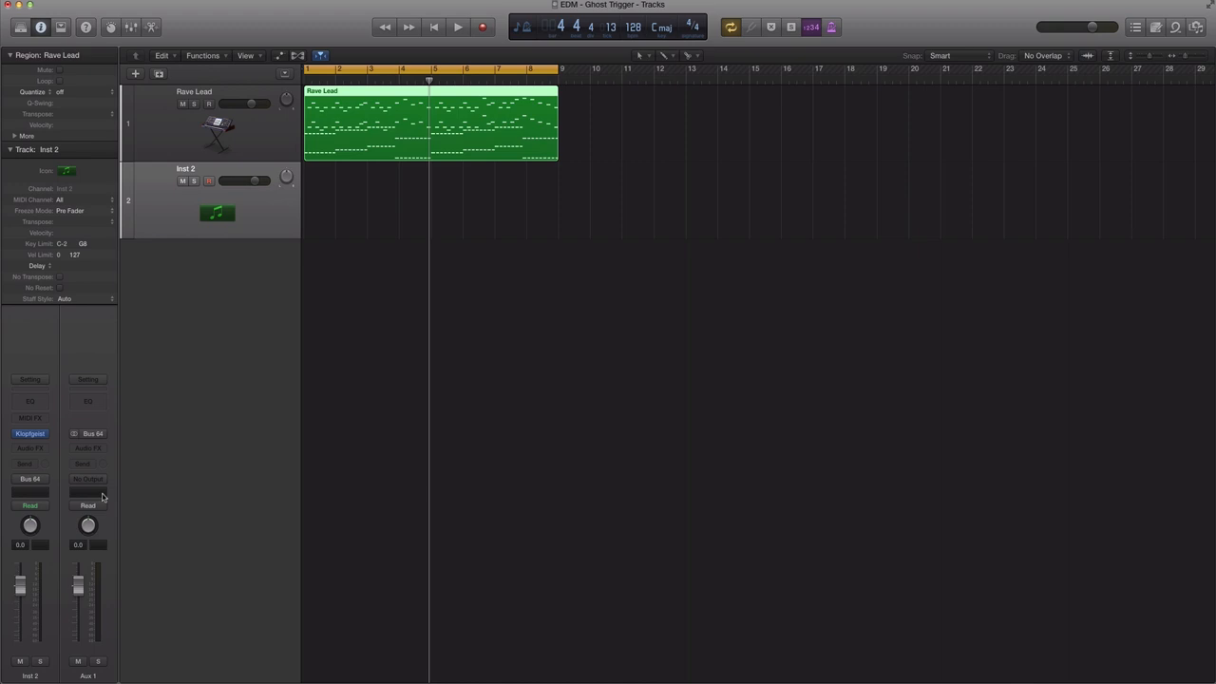
mouse_move(102, 471)
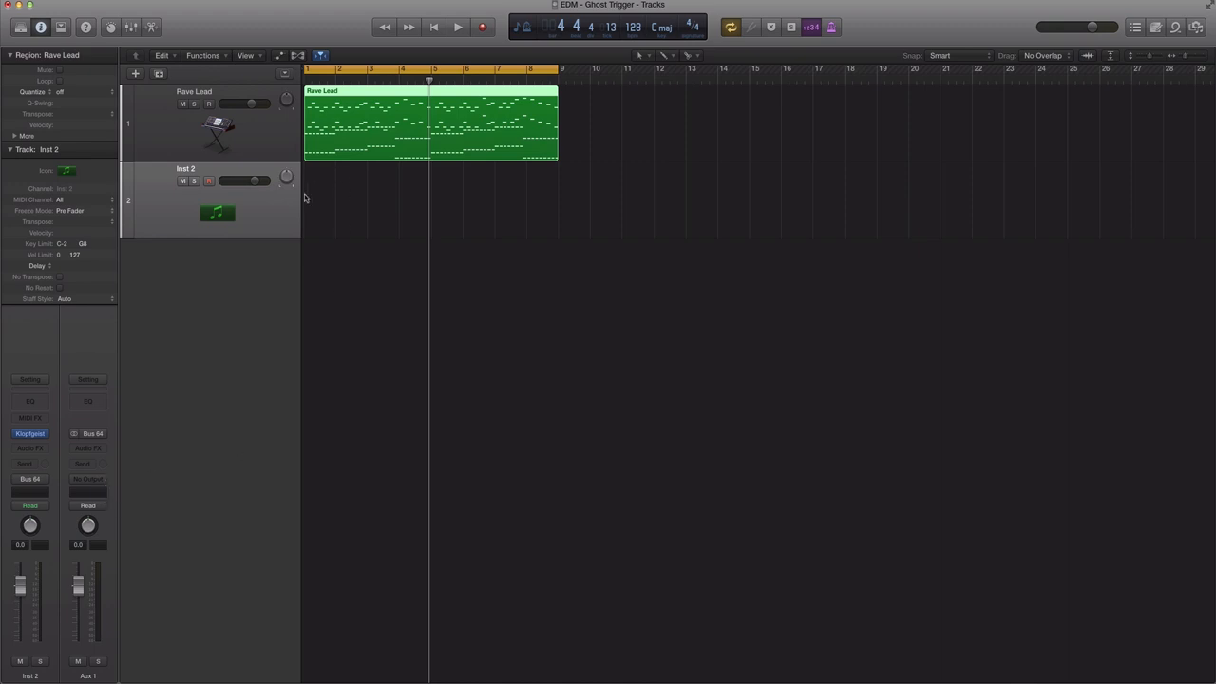
mouse_move(554, 203)
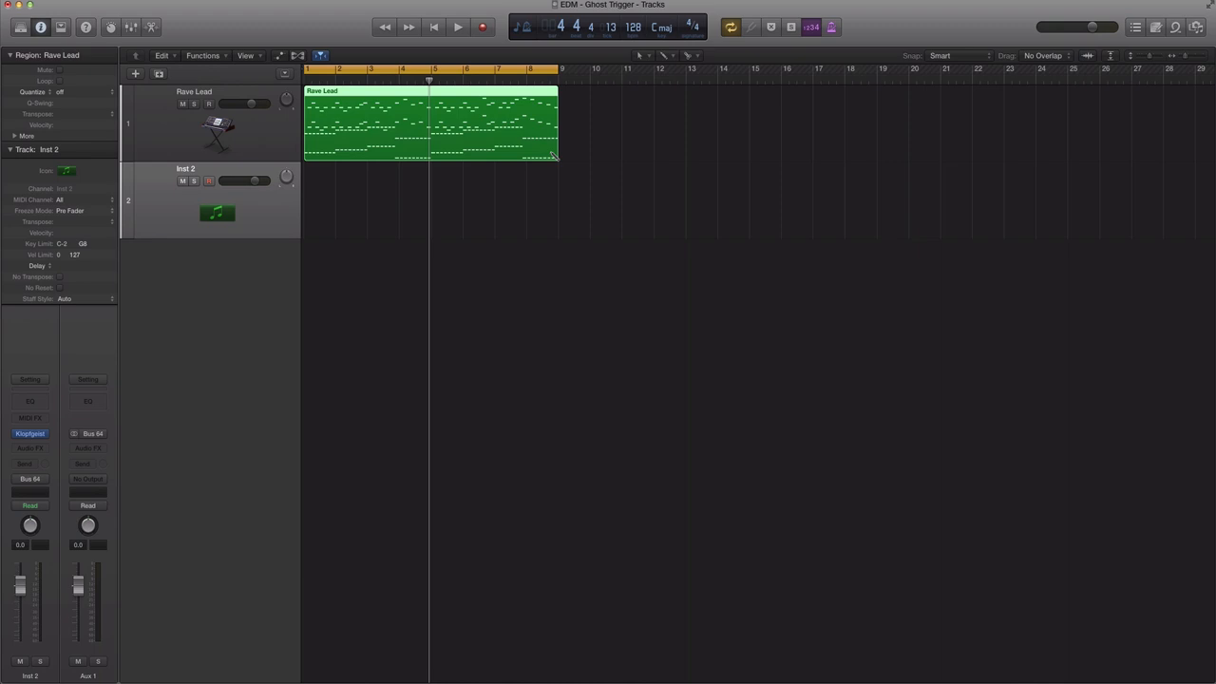
- Create an Inst 2 region and pencil in C3 notes with 1/4 Note quantize
left_click(320, 199)
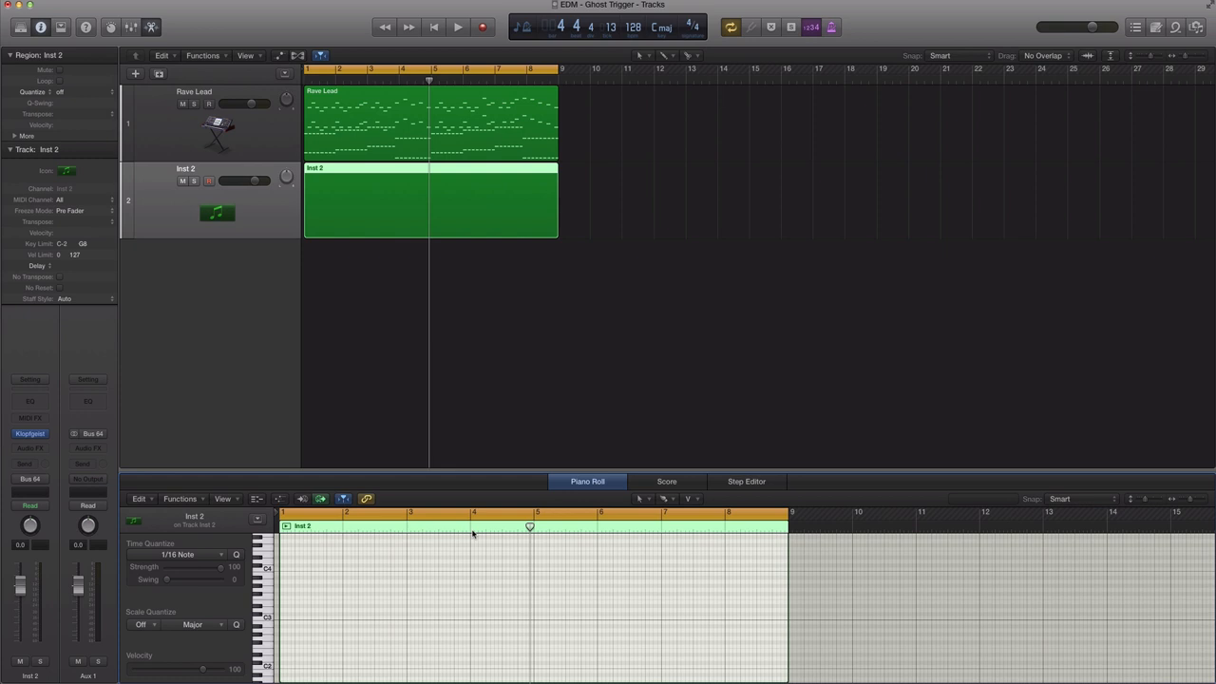
left_click(670, 499)
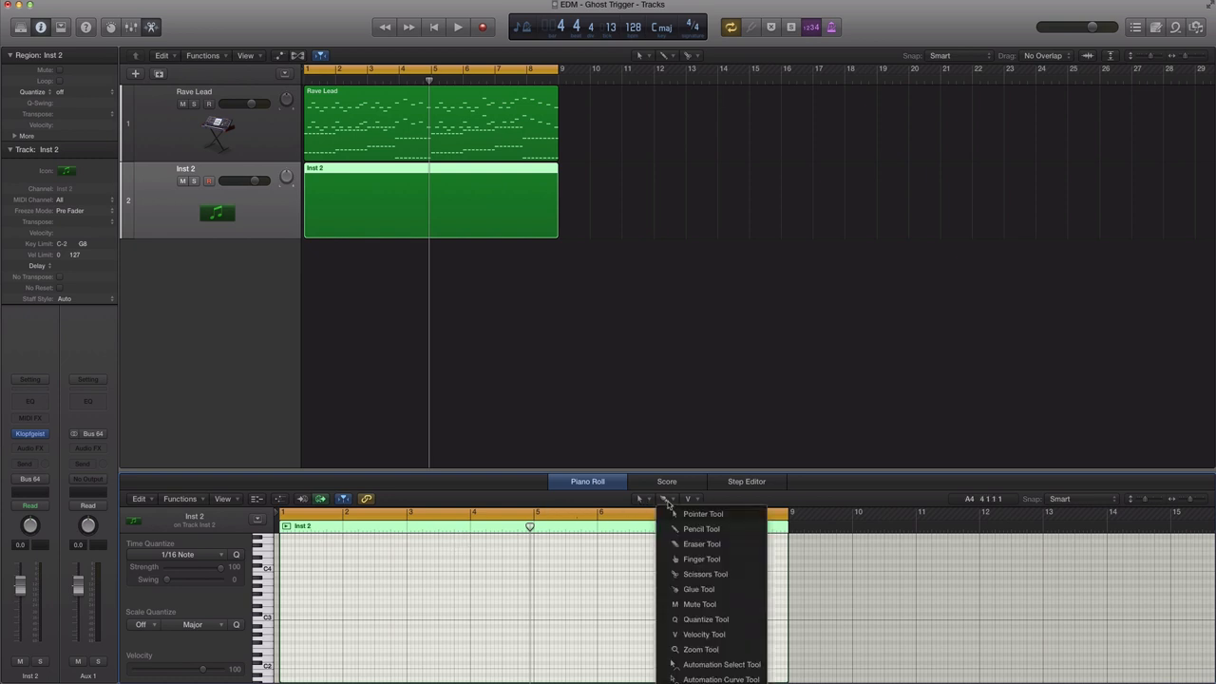
left_click(703, 513)
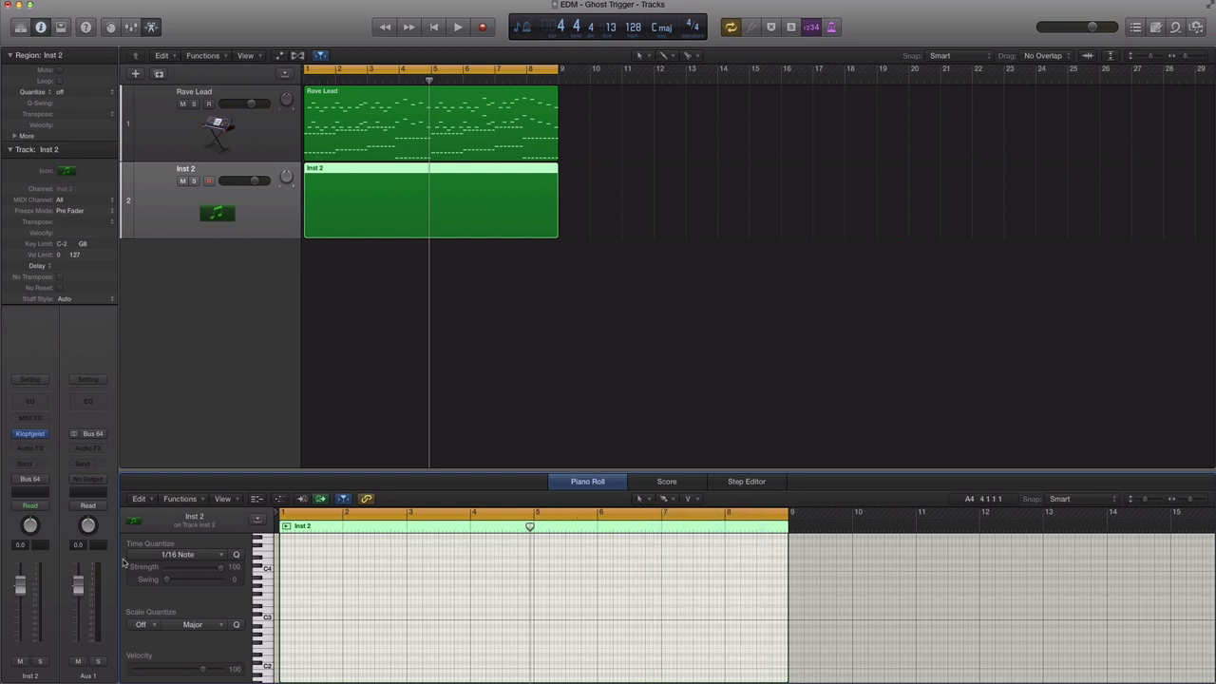
left_click(181, 554)
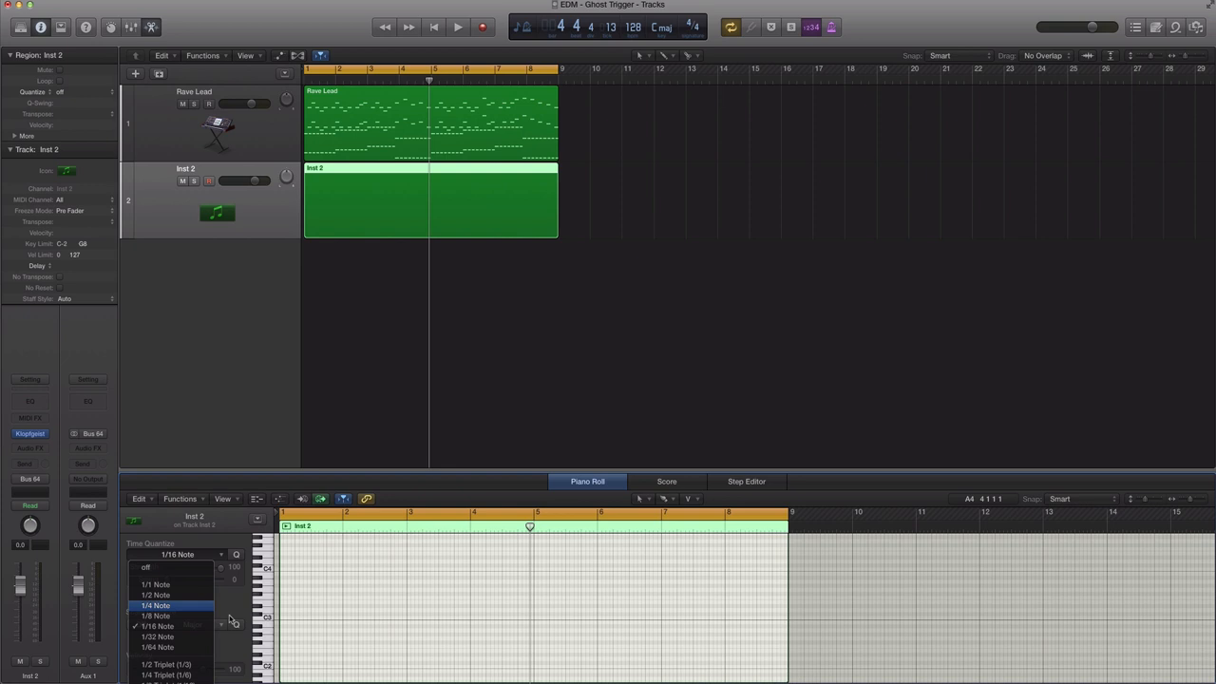
left_click(155, 605)
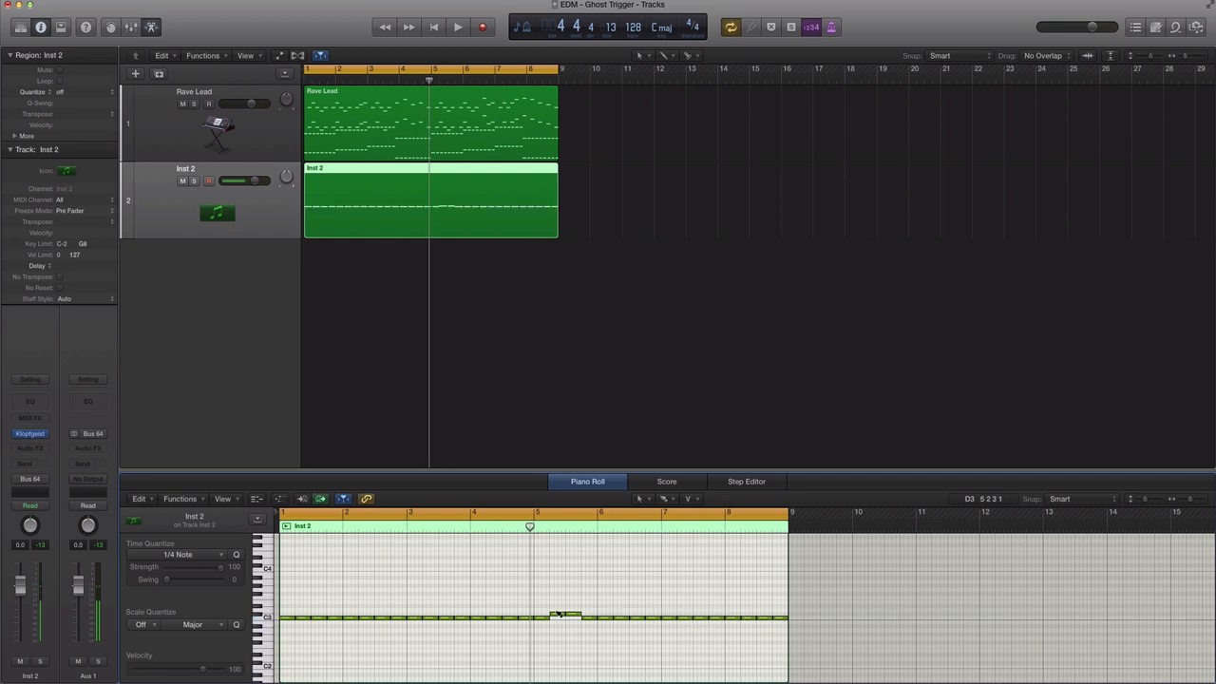
left_click(561, 617)
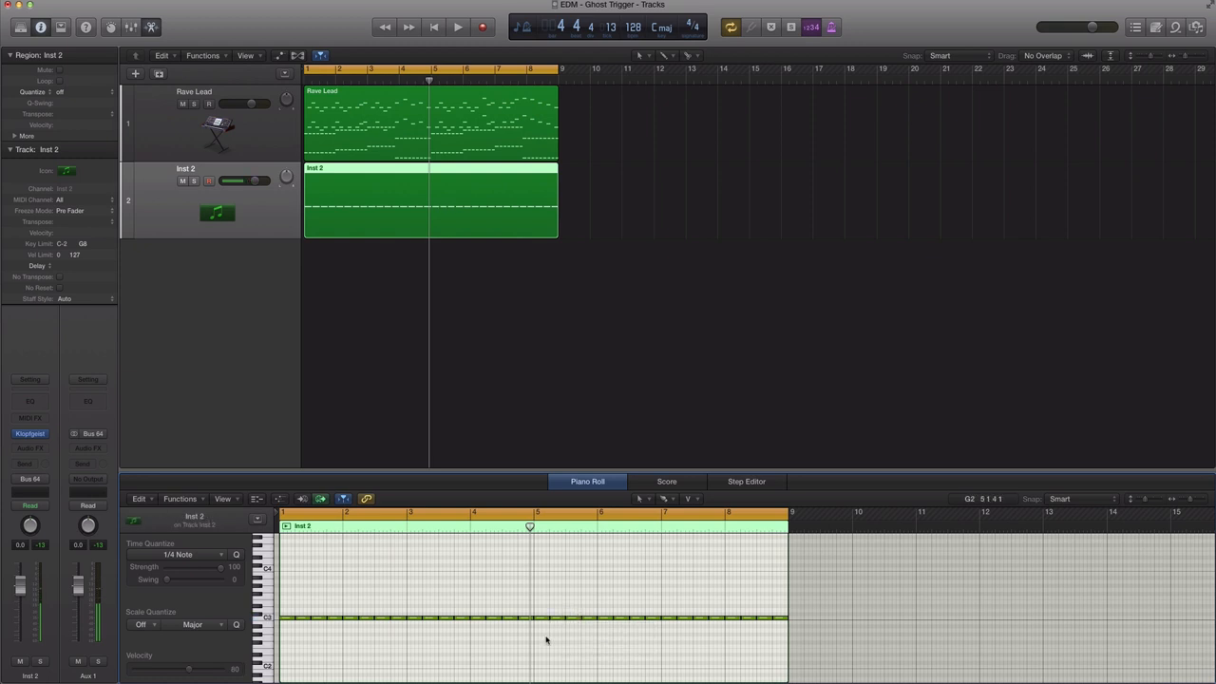
left_click(458, 27)
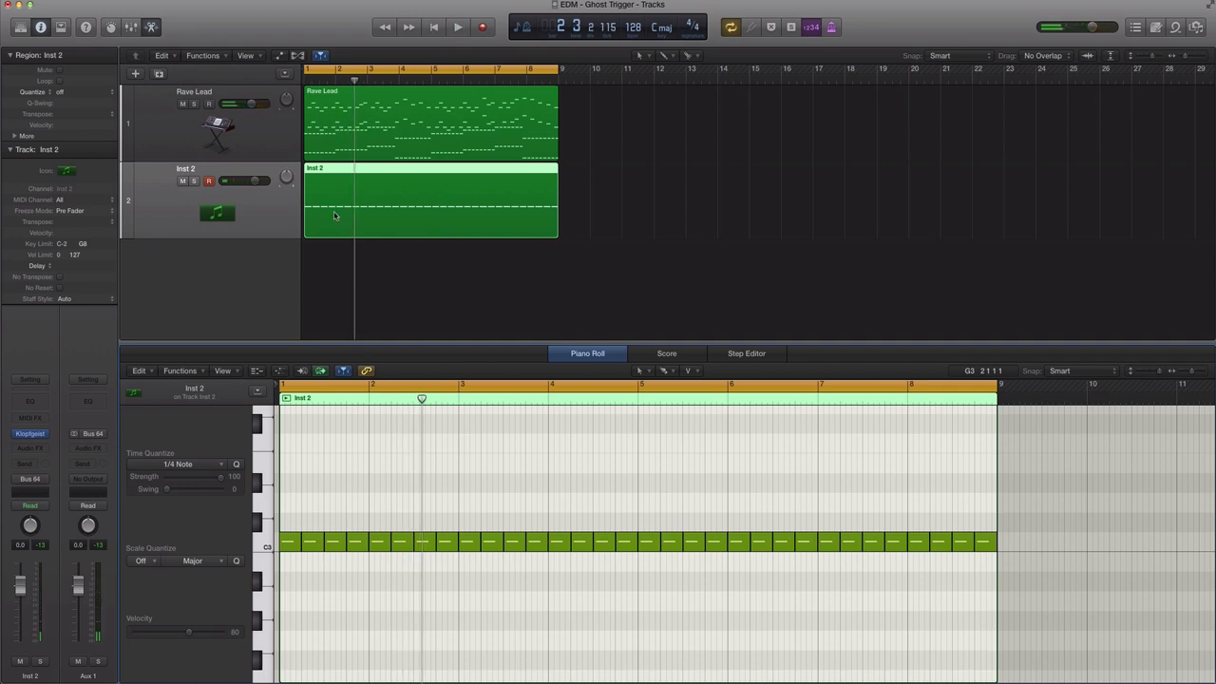
- Rename Inst 2 to Ghost Trigger and insert a stereo Compressor on Rave Lead
double_click(186, 169)
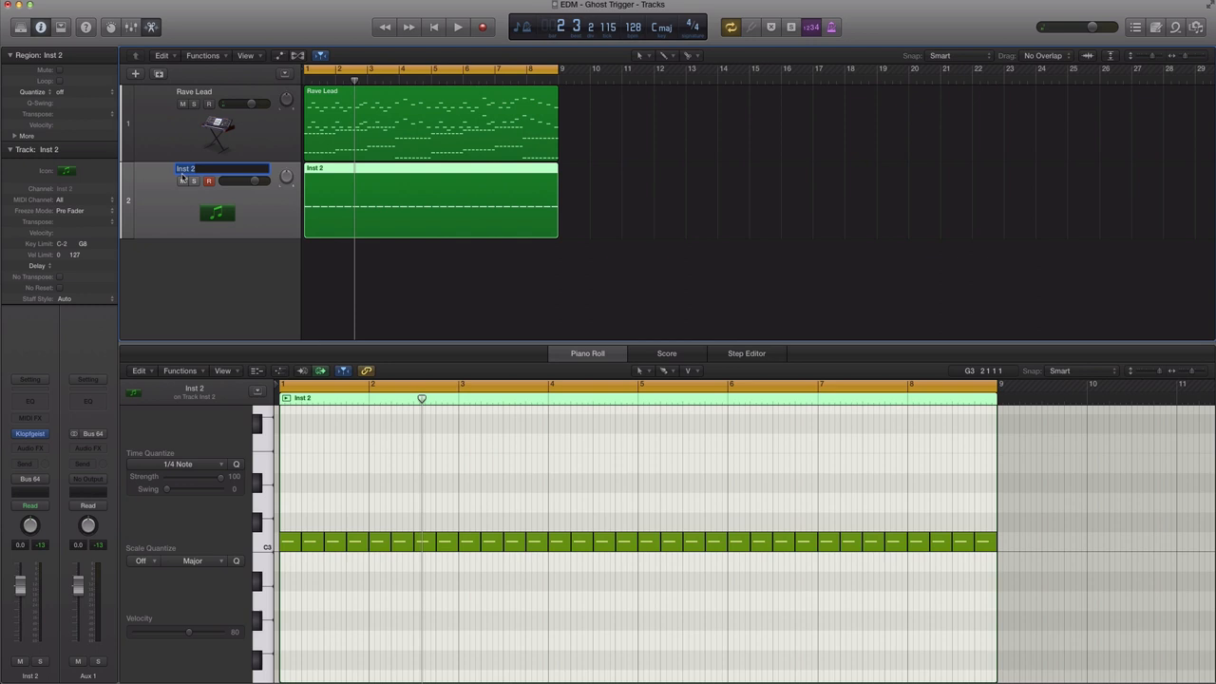
type("Ghost Trigger")
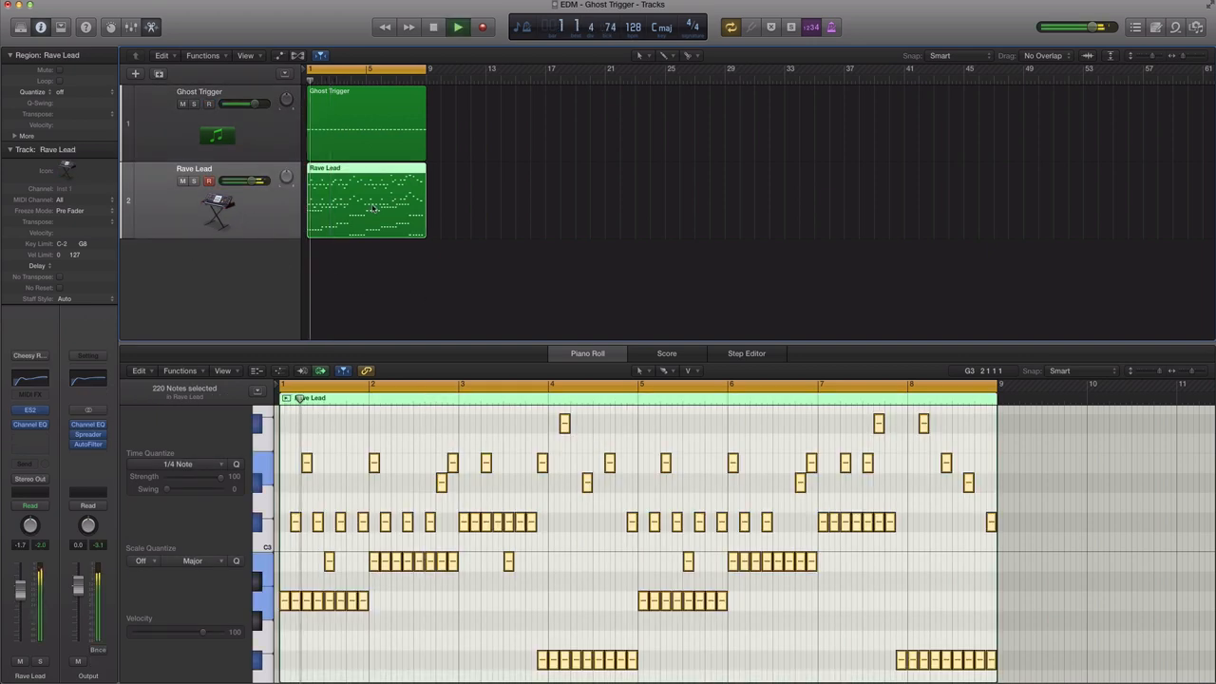
left_click(459, 27)
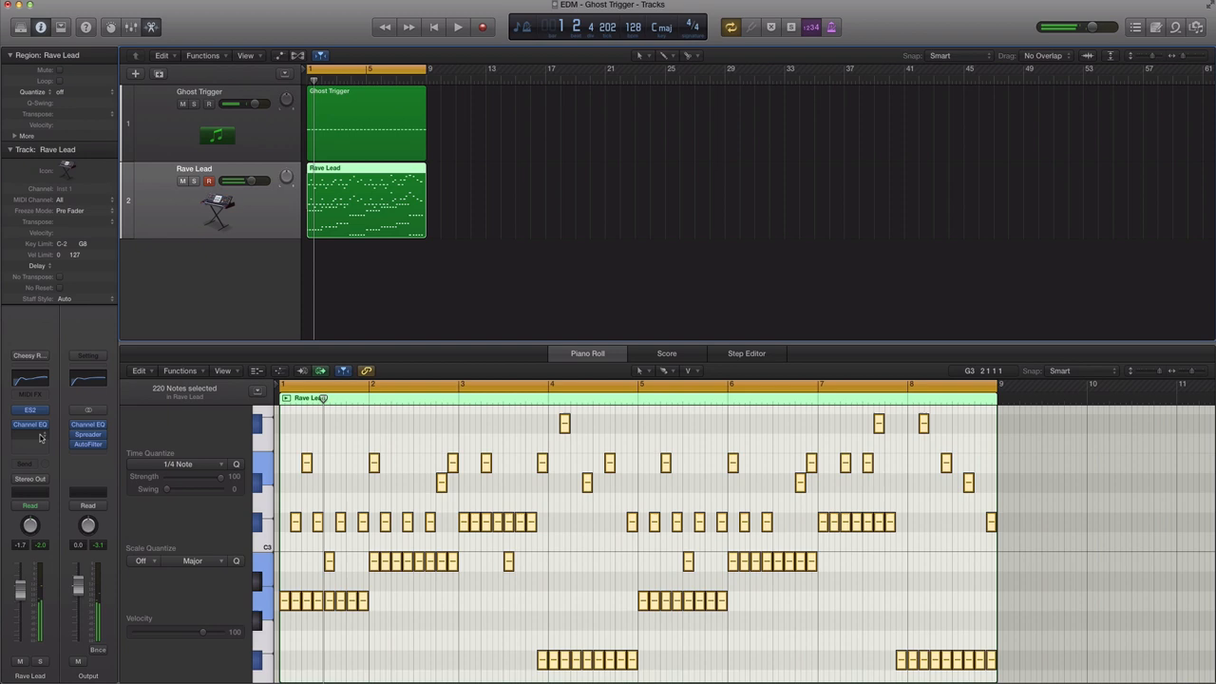
left_click(29, 424)
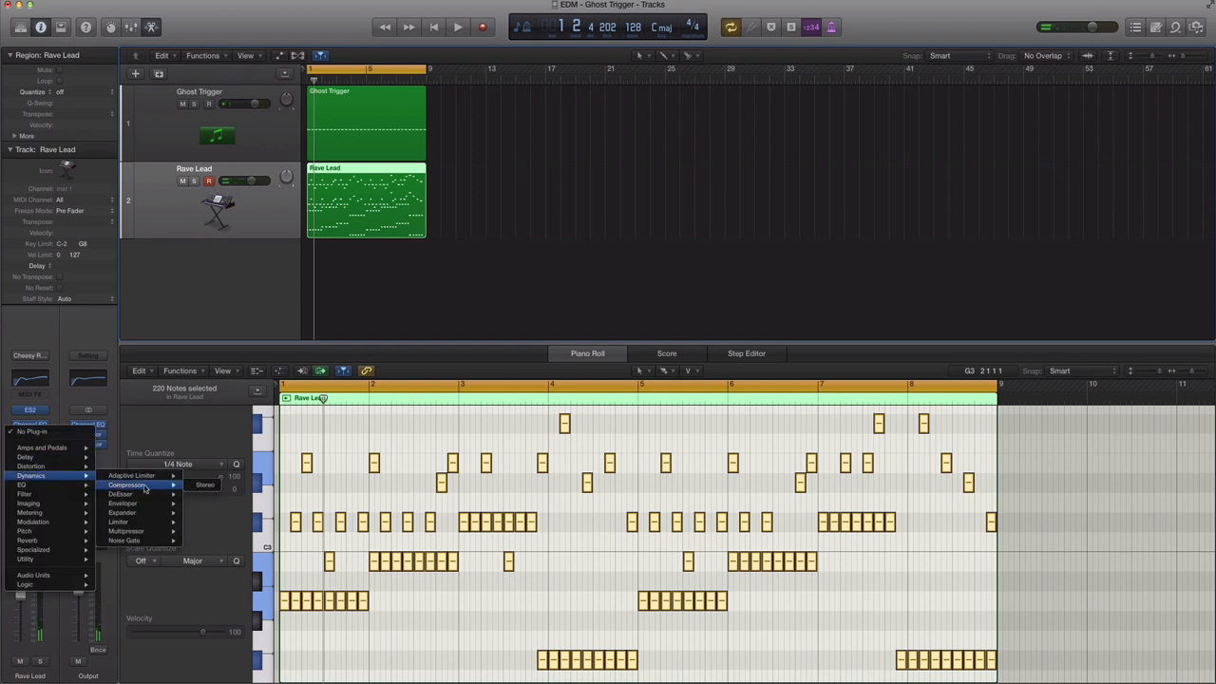
left_click(126, 485)
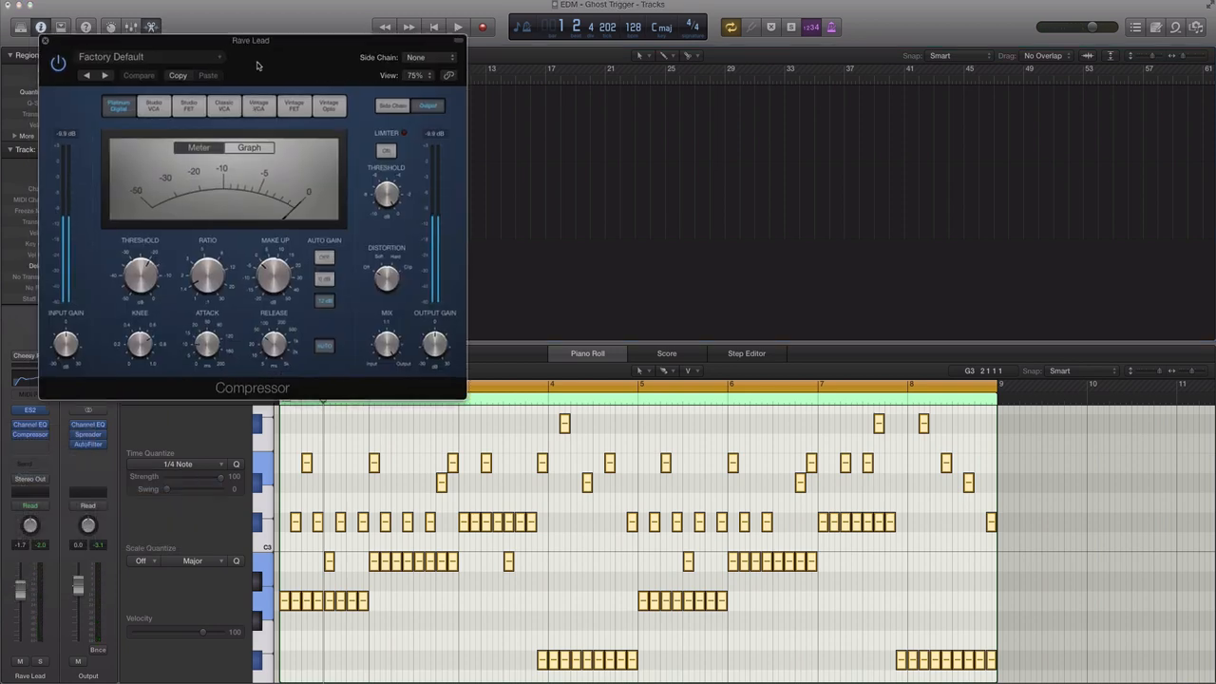
- Drag the Compressor window toward screen centre and nudge its ratio control
left_click_drag(251, 40, 651, 98)
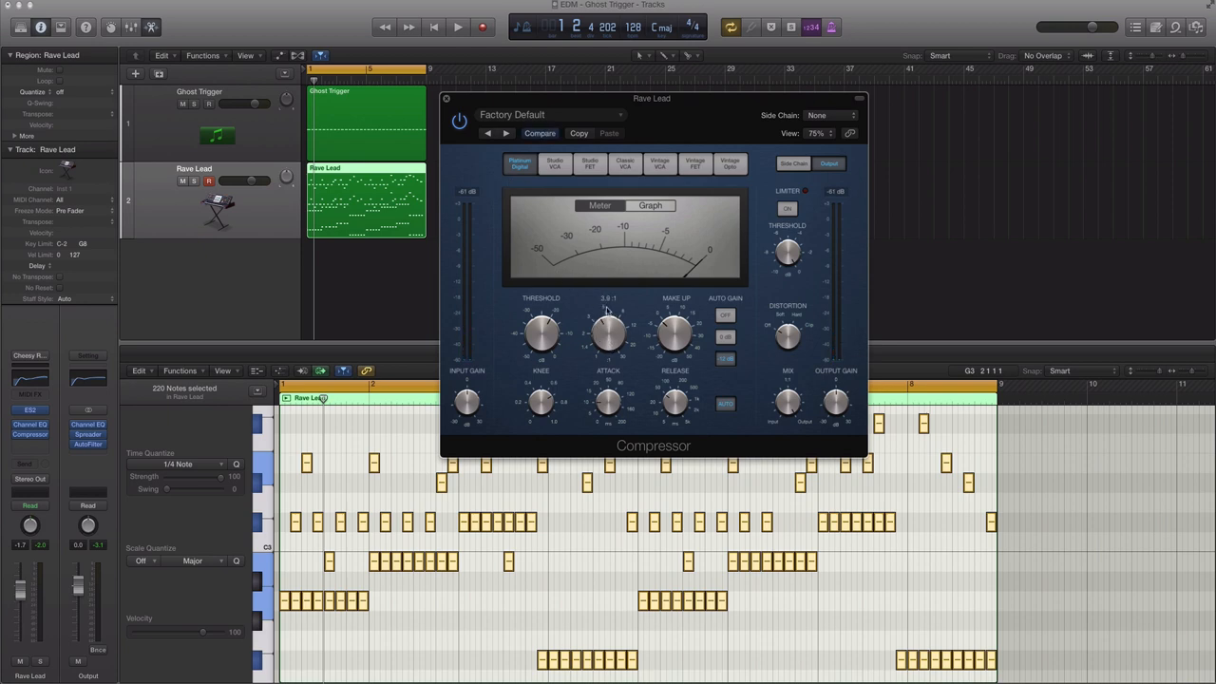
left_click_drag(608, 333, 608, 340)
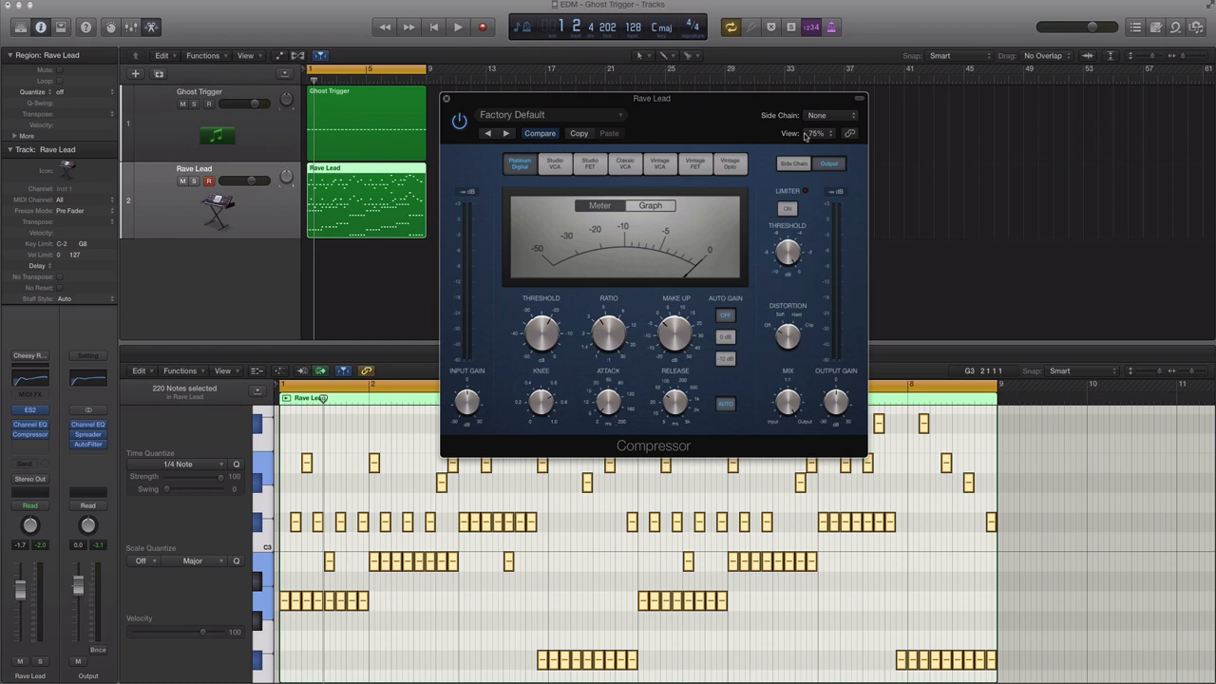
- Choose Bus 64 in the Compressor's Side Chain pop-up
left_click(826, 115)
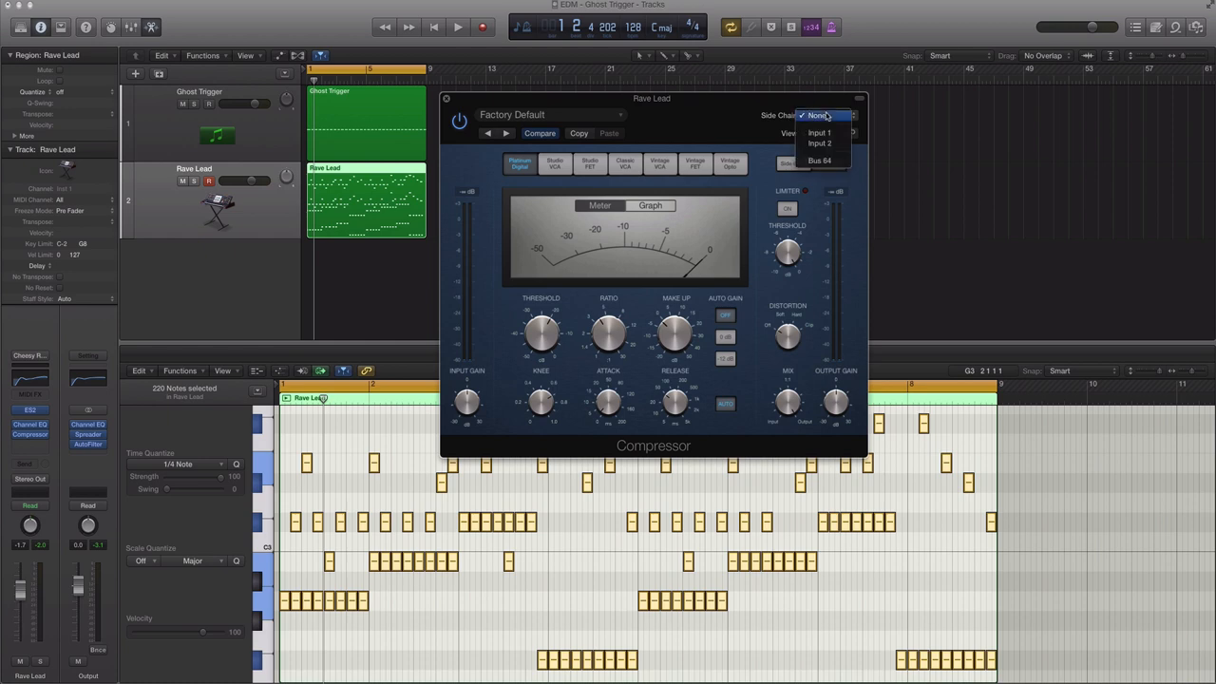
mouse_move(823, 118)
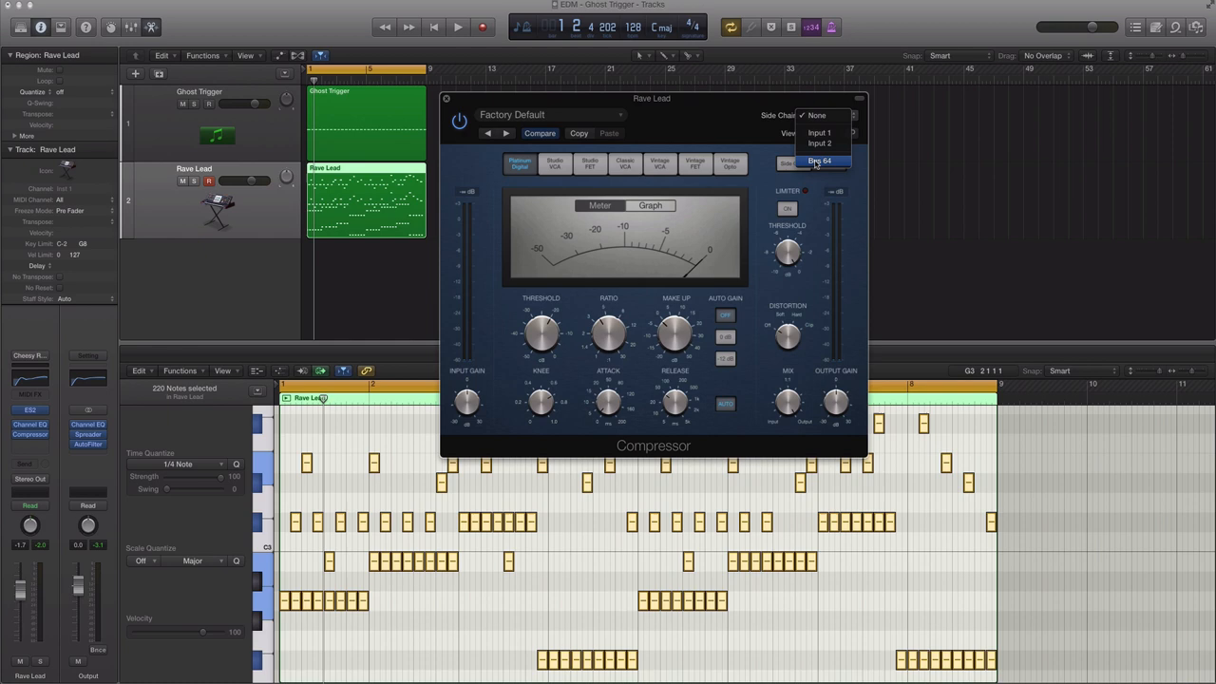
left_click(818, 160)
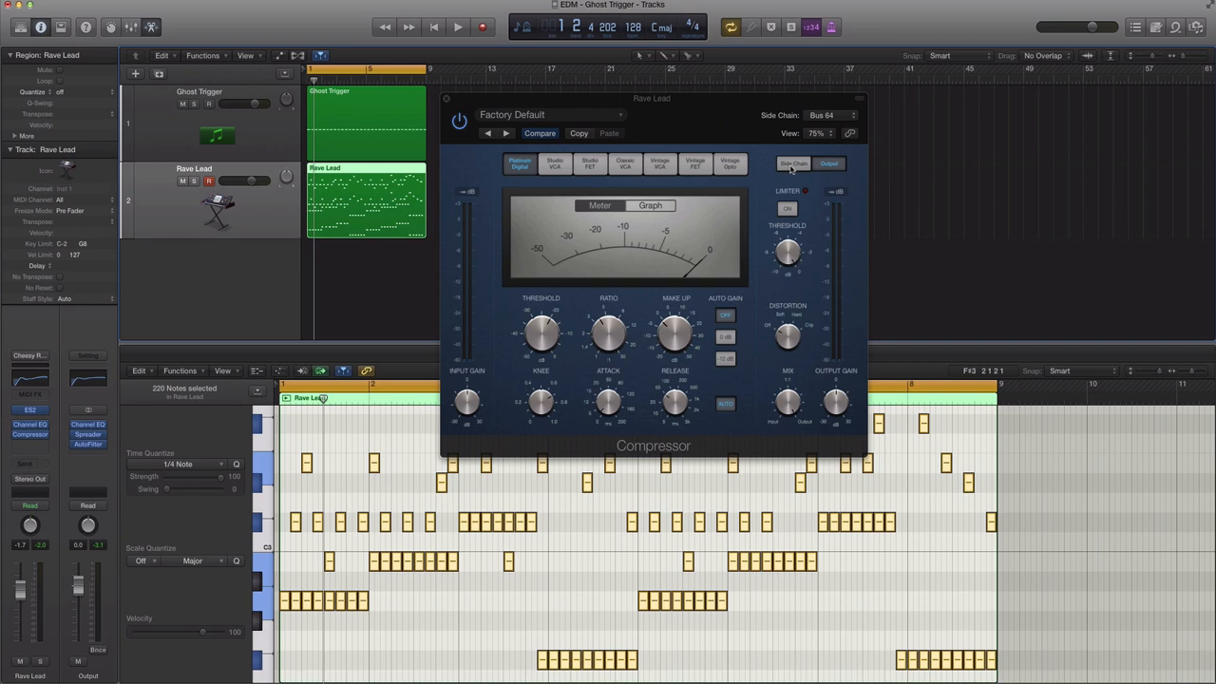
- Show the Compressor's side-chain detection and filter controls
left_click(793, 162)
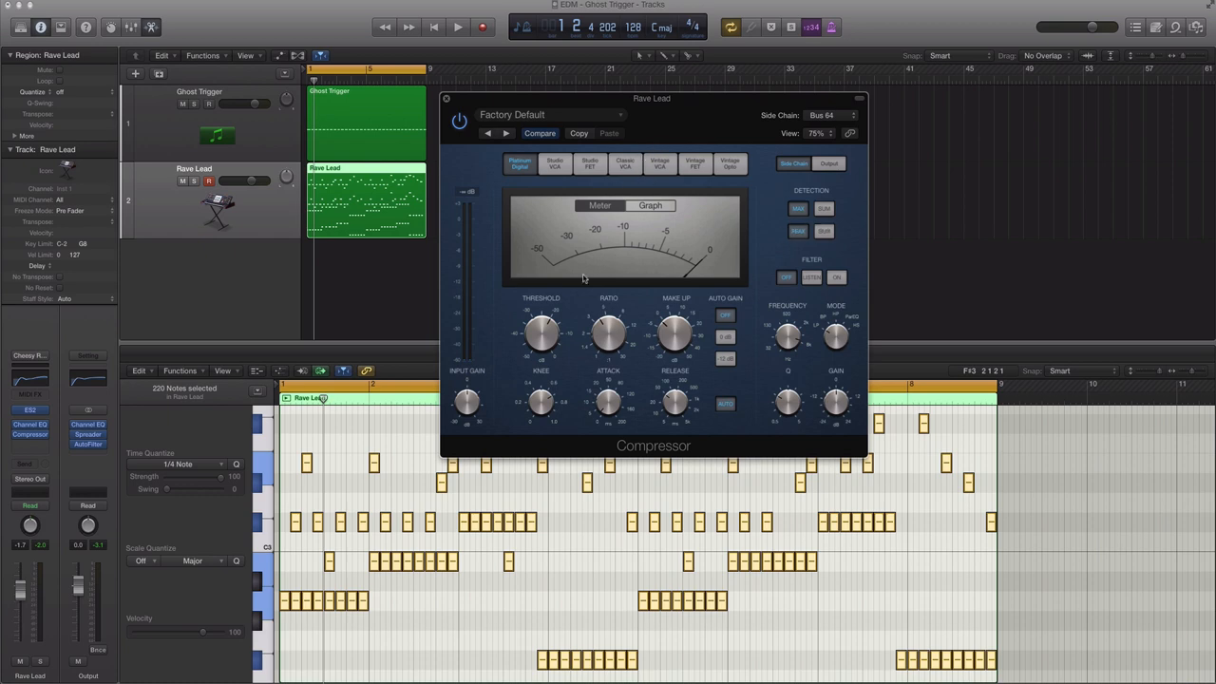
- Lower the threshold to about -25.5 dB, auditioning playback and comparing with bypass
left_click_drag(542, 328, 542, 323)
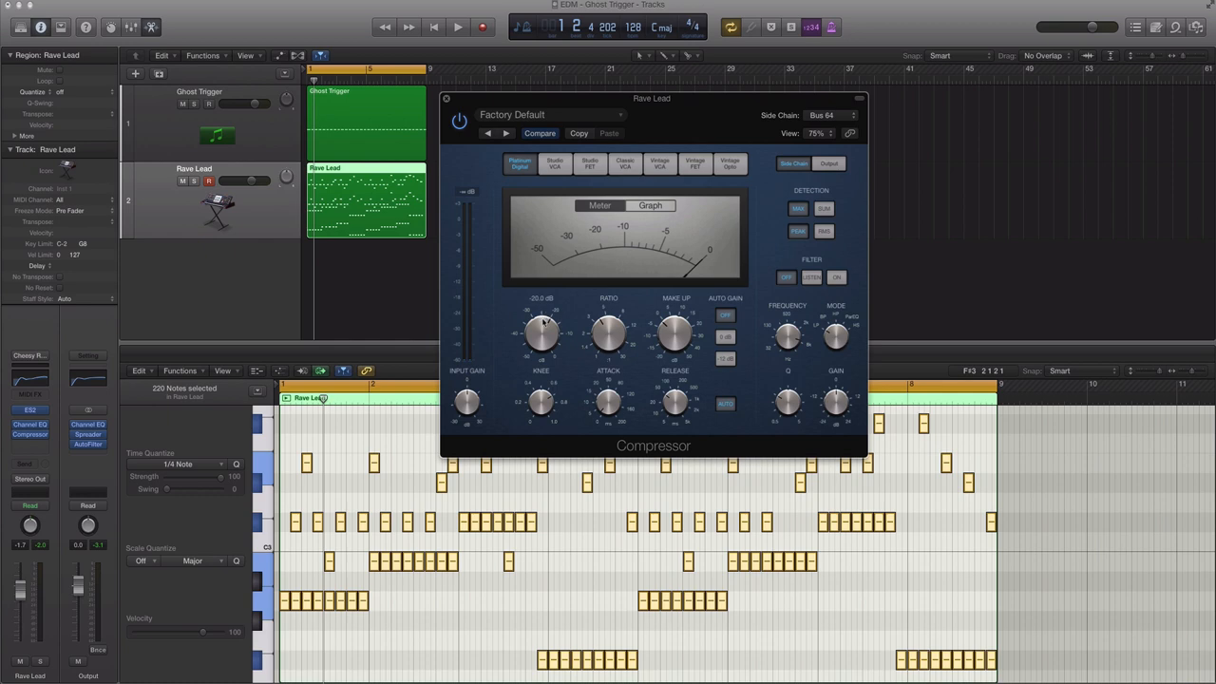
left_click(458, 26)
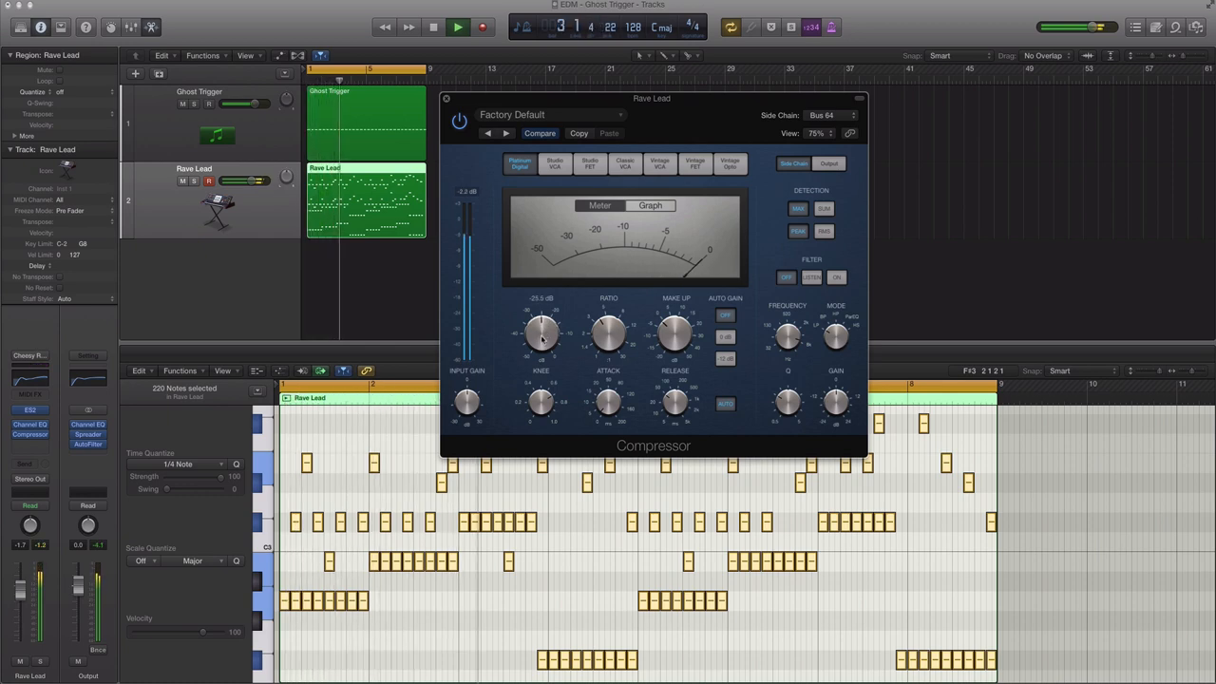
left_click_drag(541, 333, 542, 341)
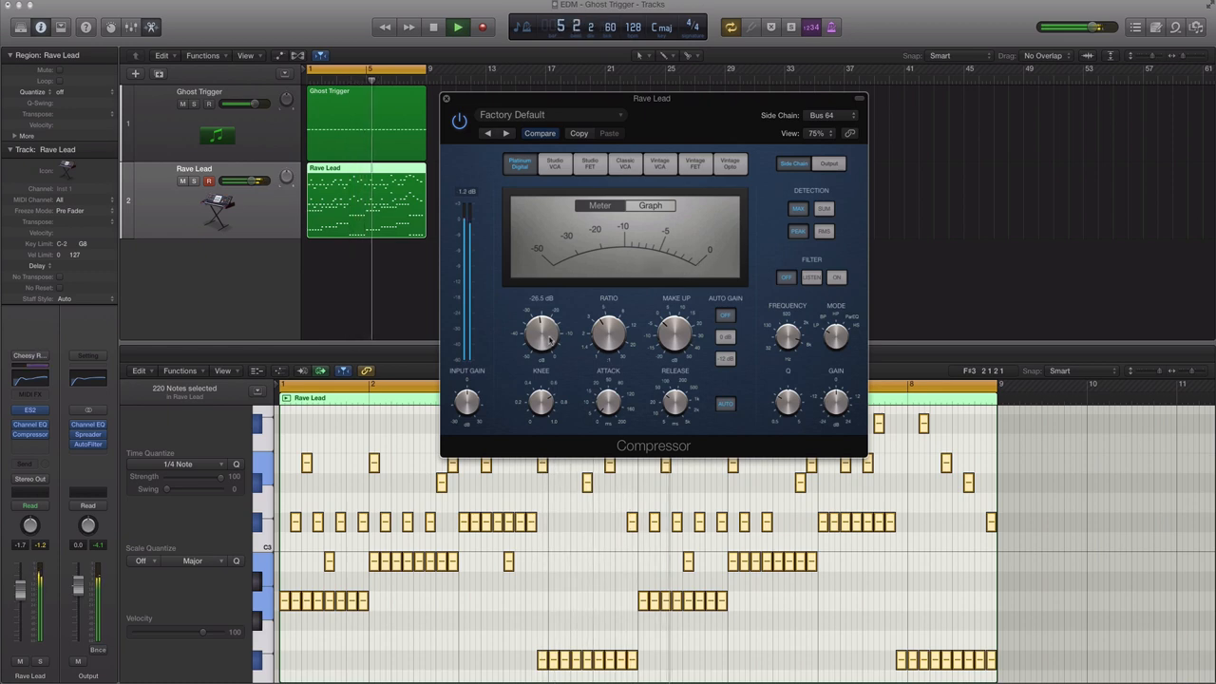
left_click(457, 26)
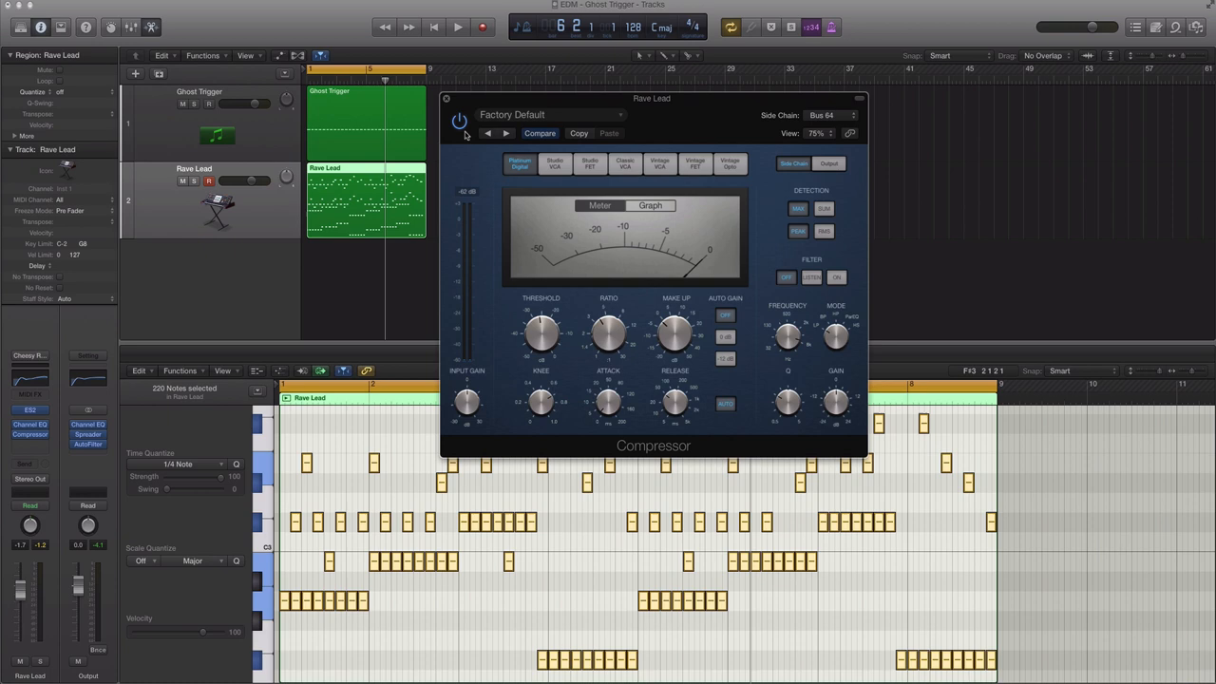
left_click(458, 26)
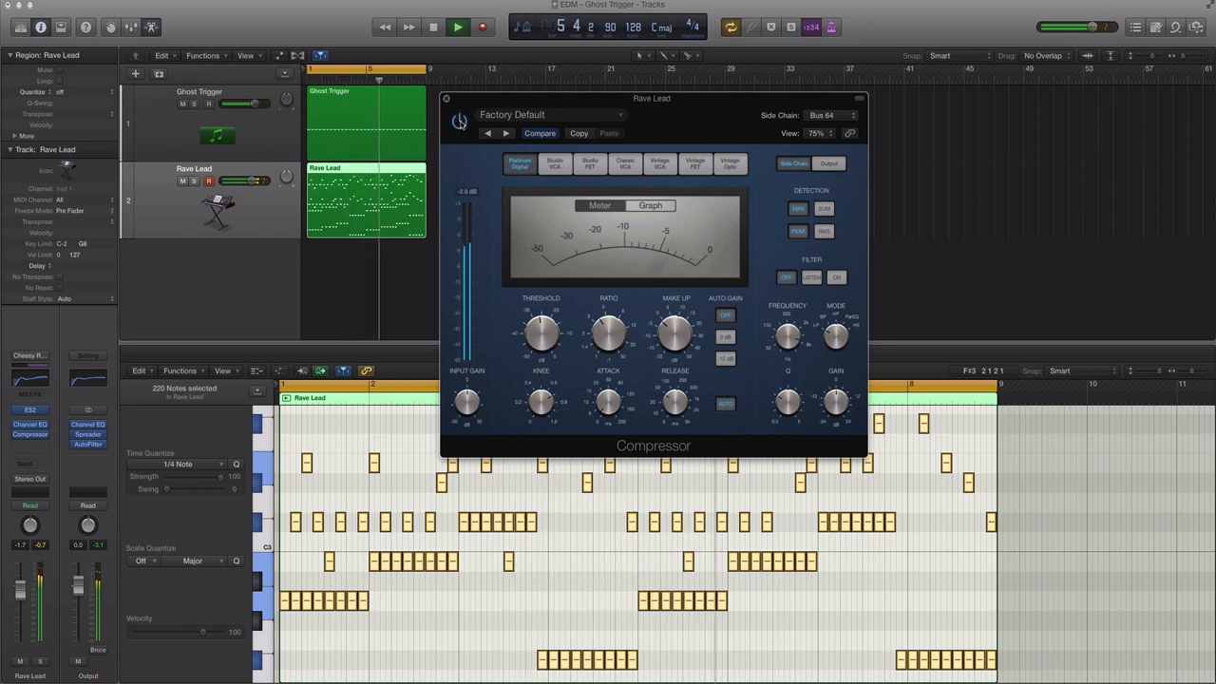
left_click_drag(541, 332, 542, 352)
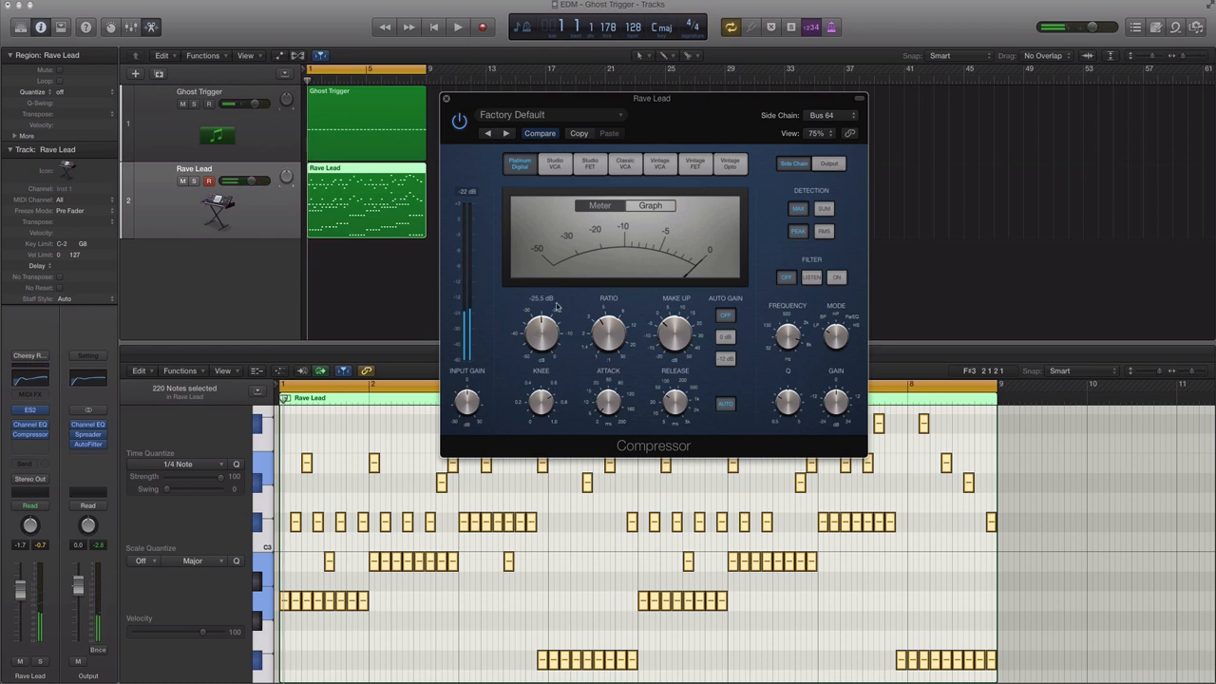
- Close the Compressor and drag the Ghost Trigger region to start at bar 5
left_click(445, 99)
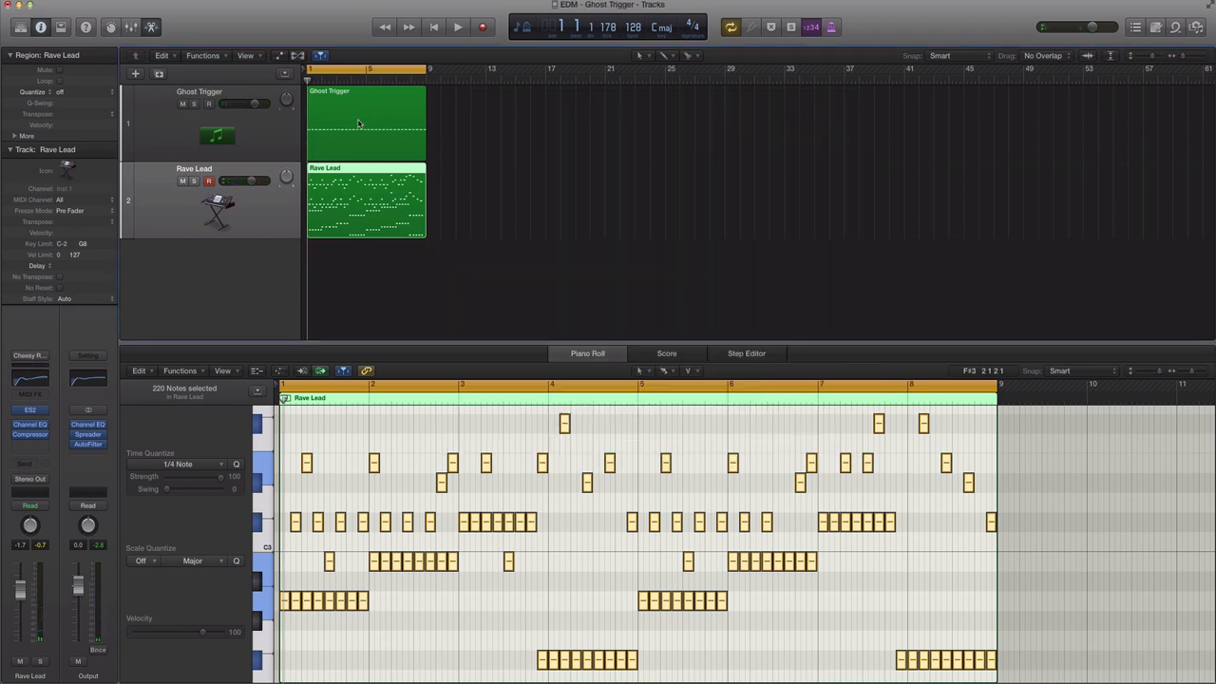
left_click(366, 123)
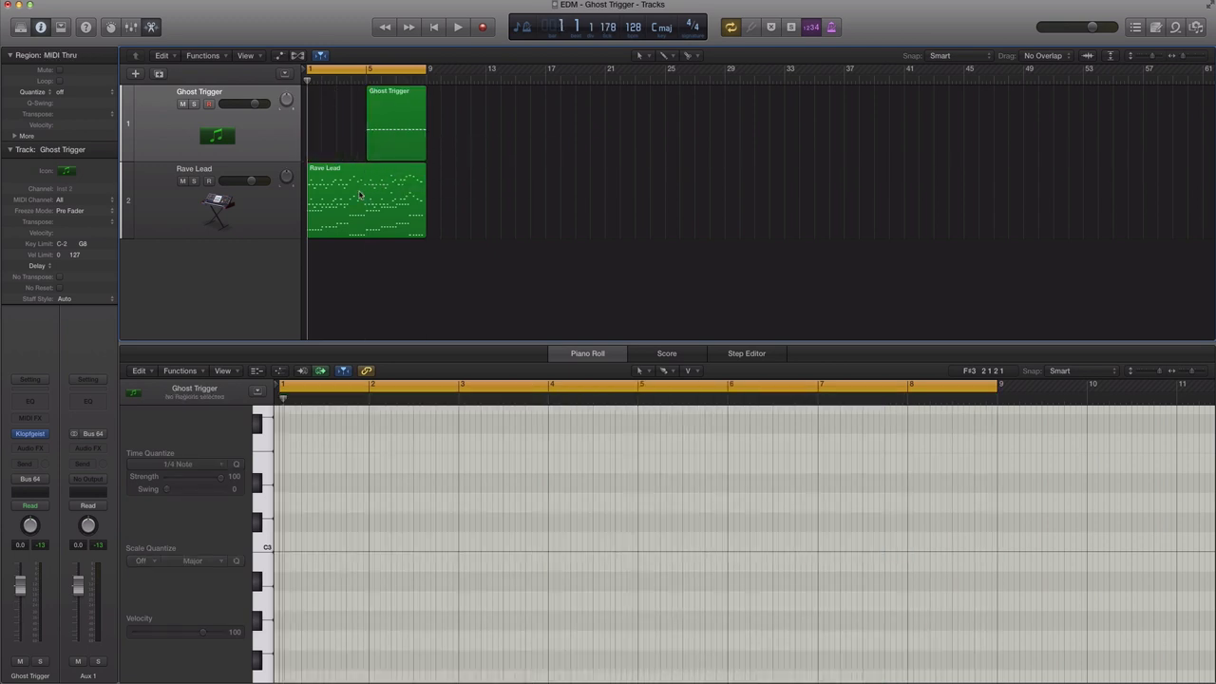
left_click_drag(389, 124, 333, 123)
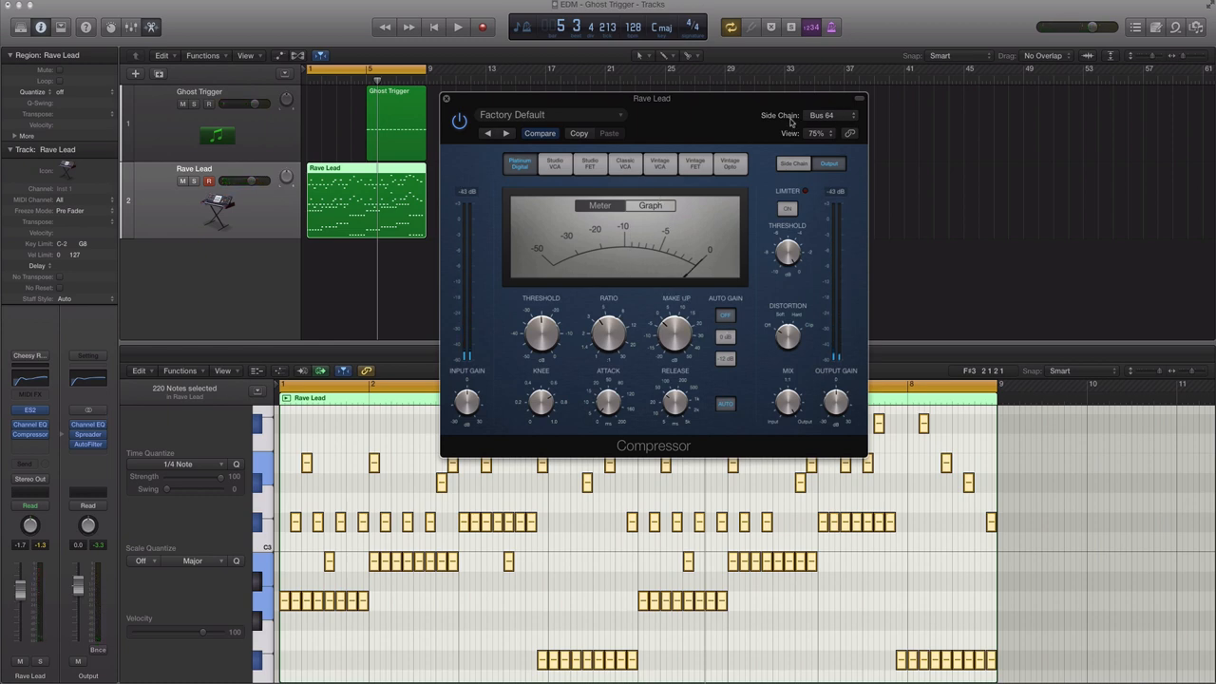
- Close the Compressor, play the pumping lead from bar 5, and turn off bars 1–9 cycle looping
left_click(447, 98)
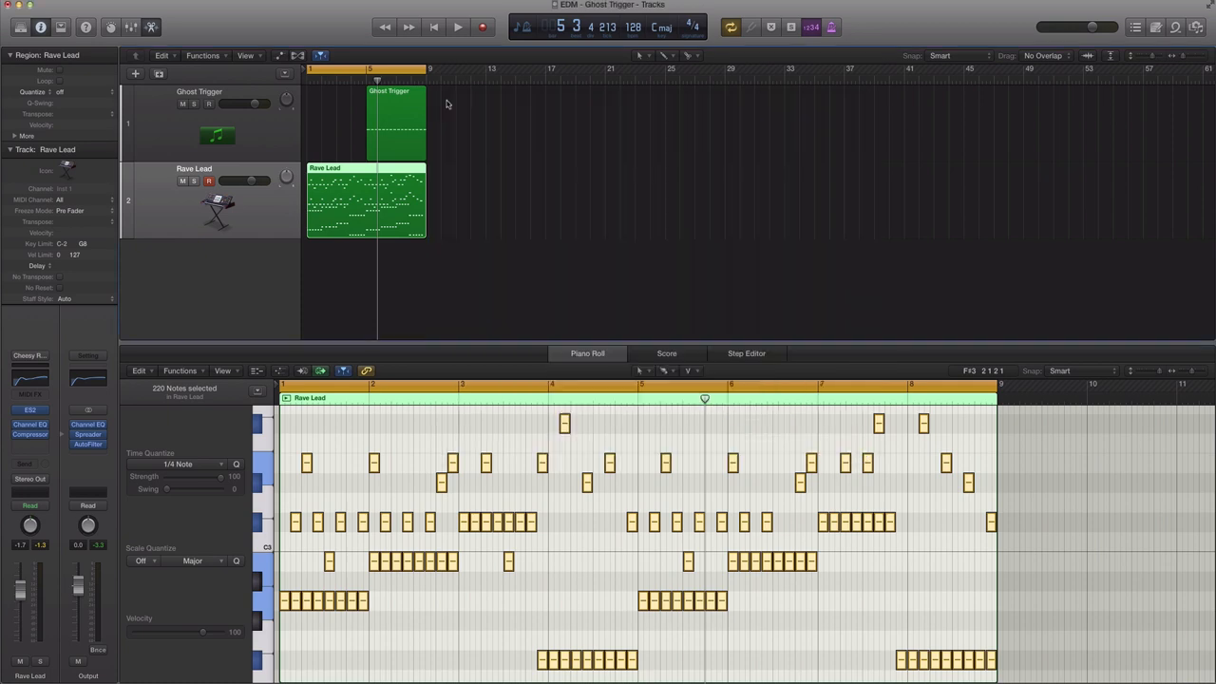
left_click(458, 27)
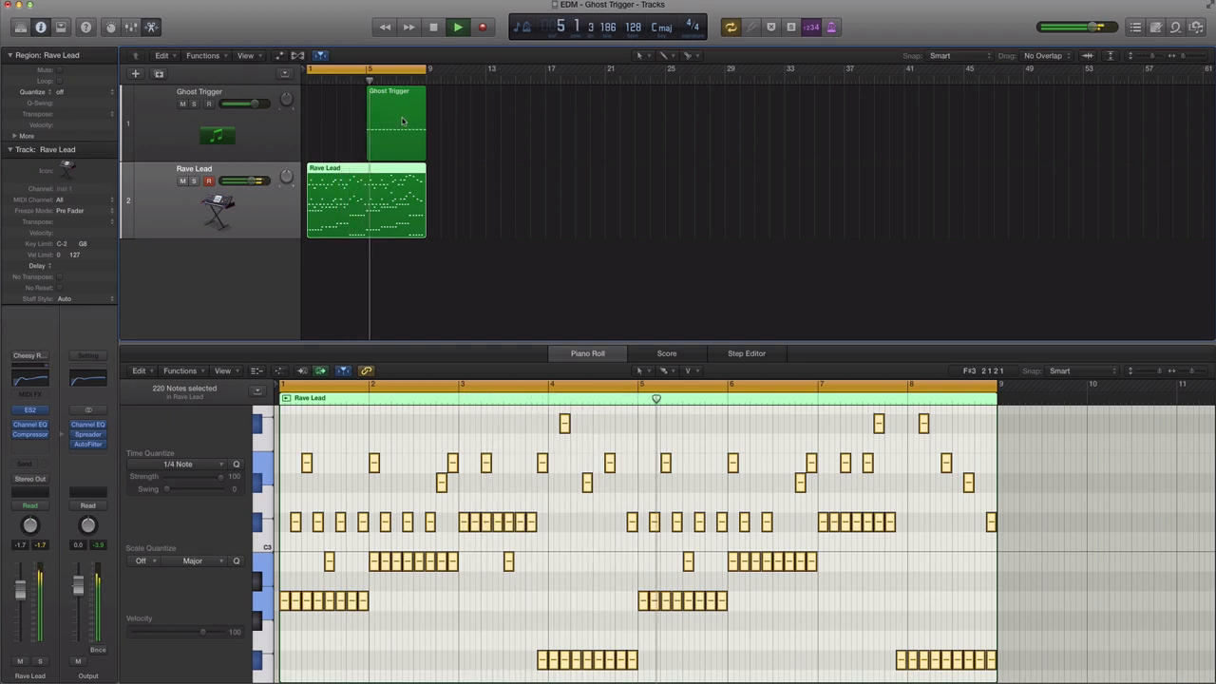
left_click(458, 26)
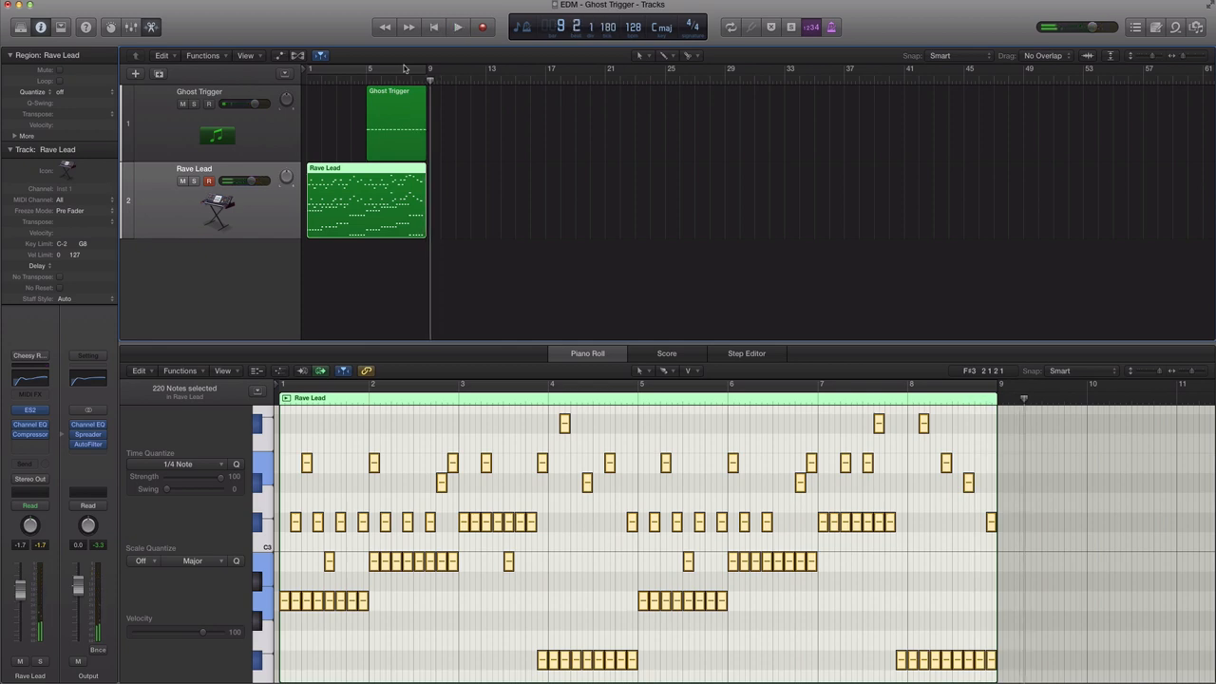
- Select the Ghost Trigger region and Option-drag a copy to bars 13–17
left_click(394, 123)
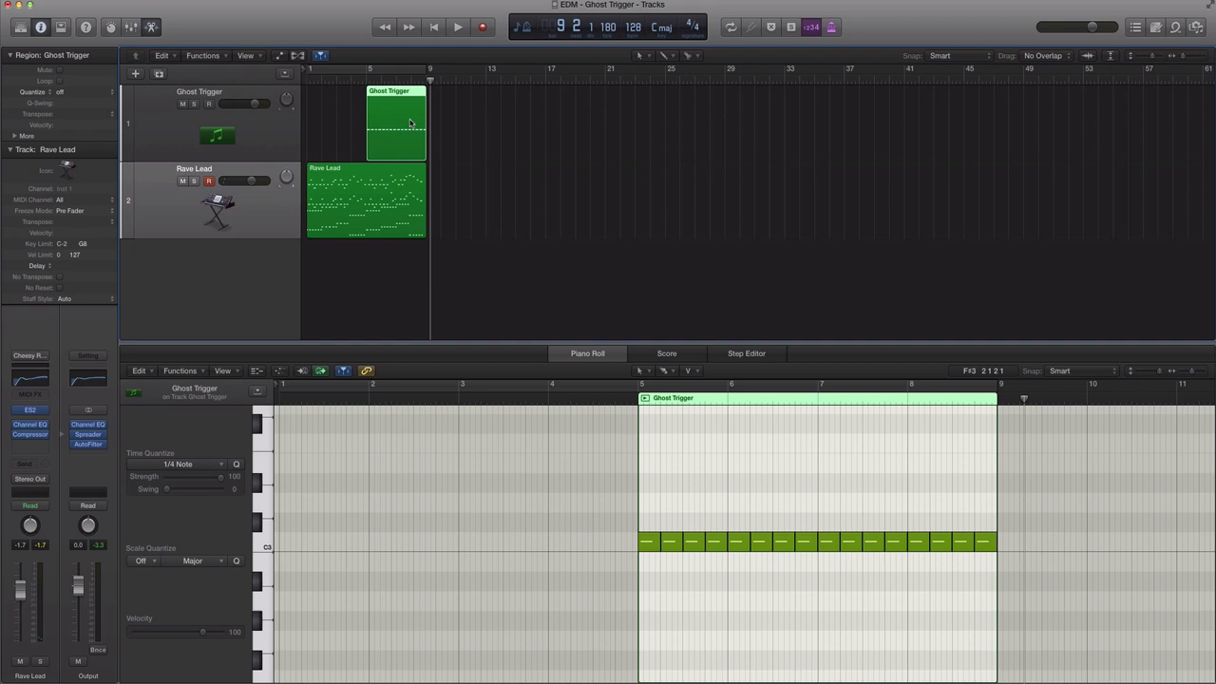
left_click_drag(366, 200, 530, 199)
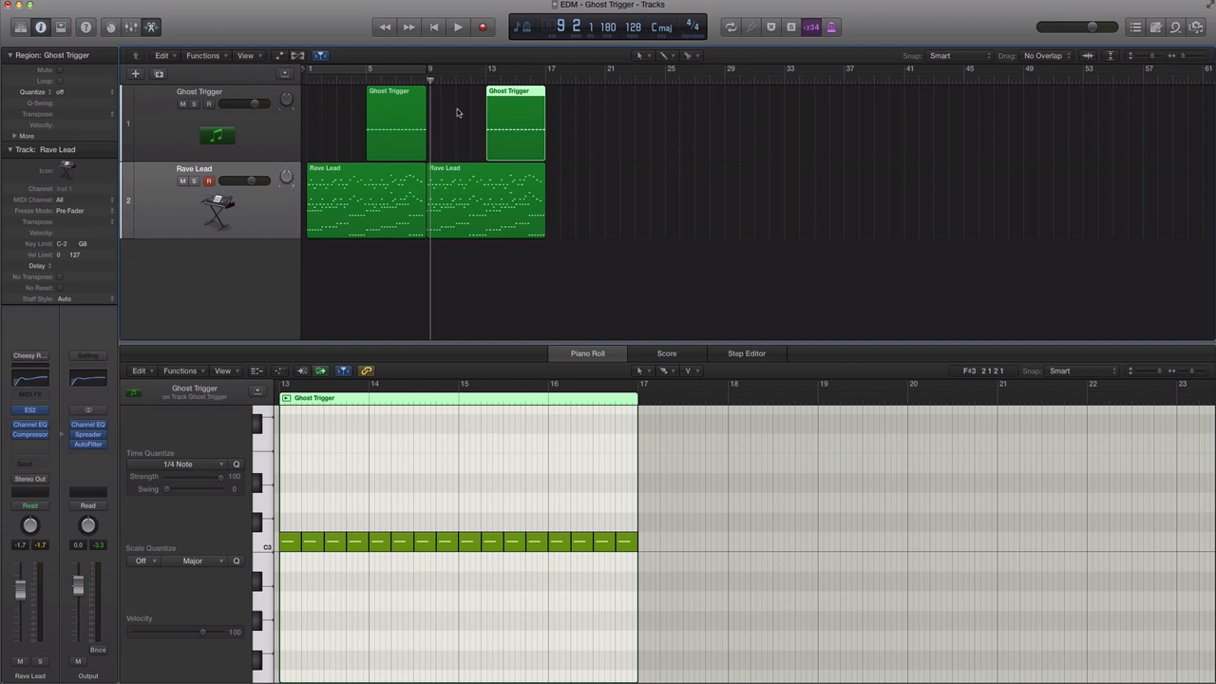
mouse_move(546, 160)
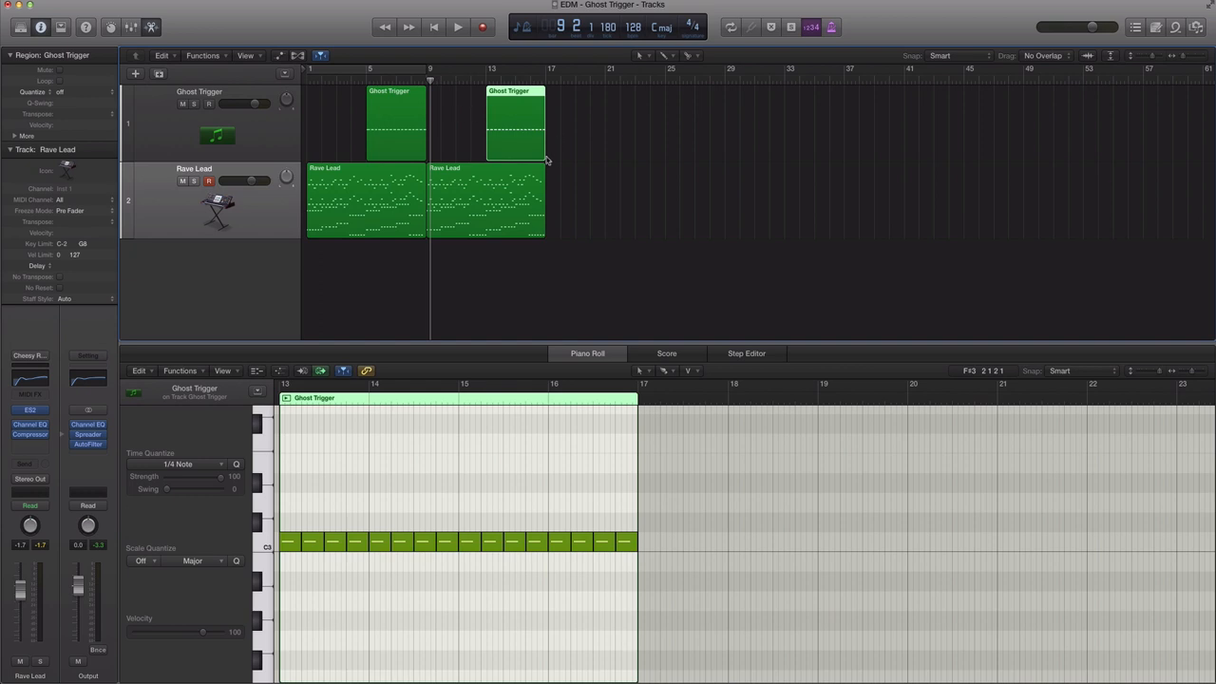